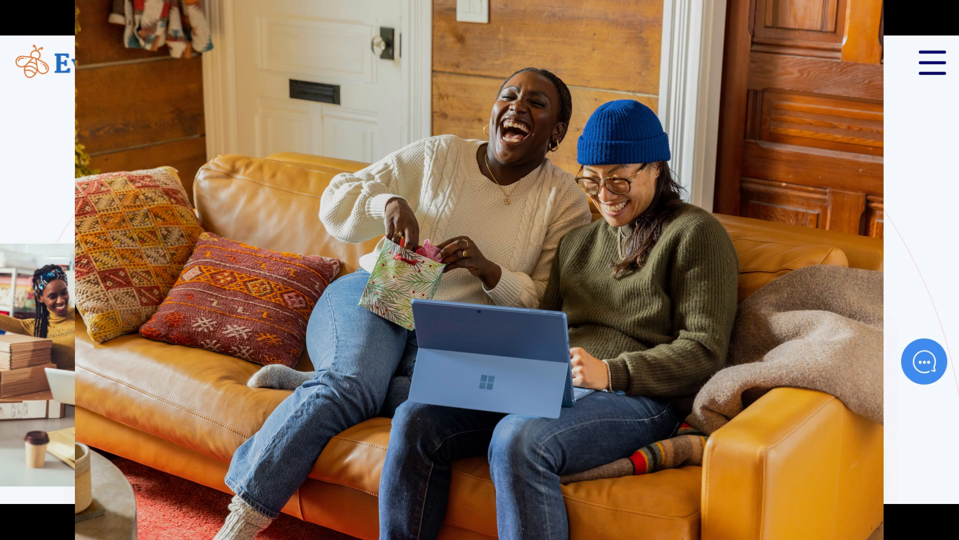
# - Scroll the dashboard and start adding the first product from the Setup guide
pyautogui.scroll(-3)
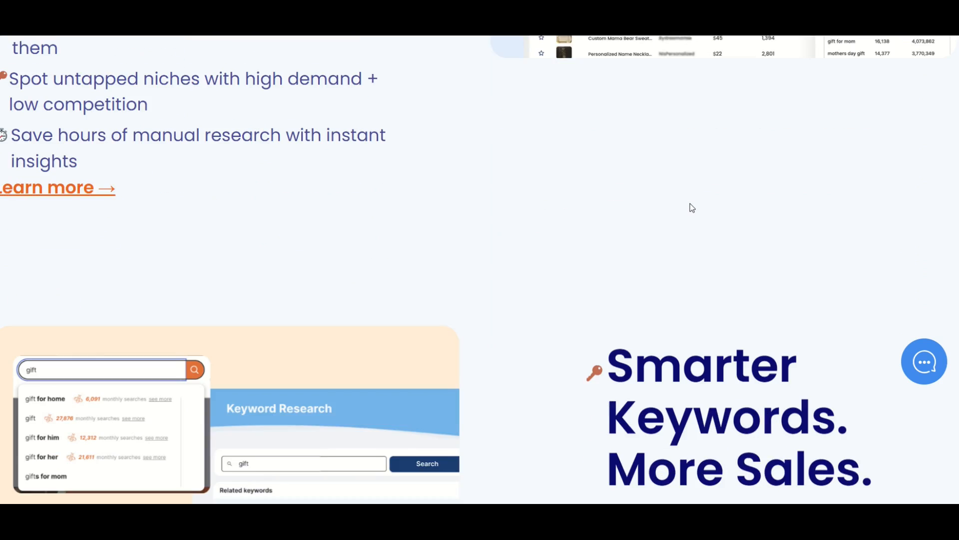
pyautogui.scroll(-3)
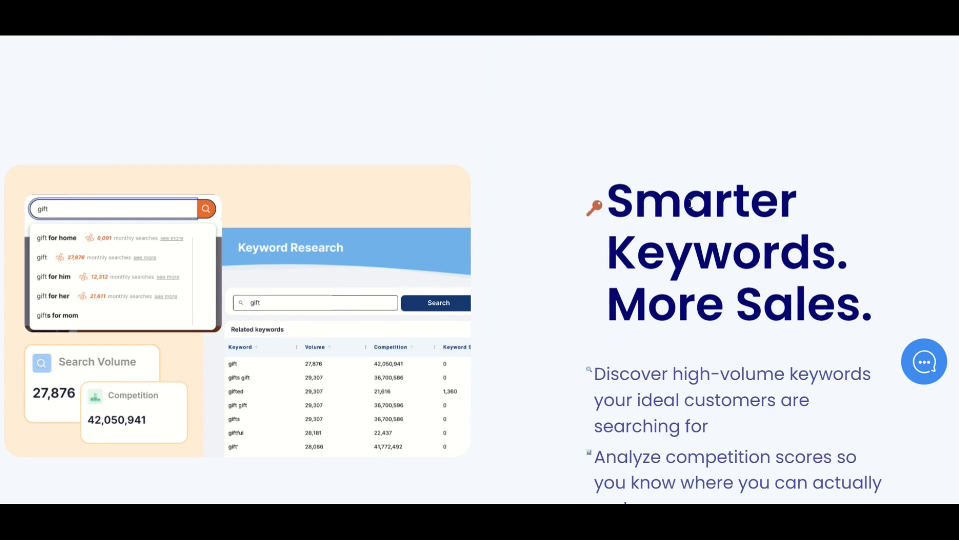
pyautogui.scroll(-3)
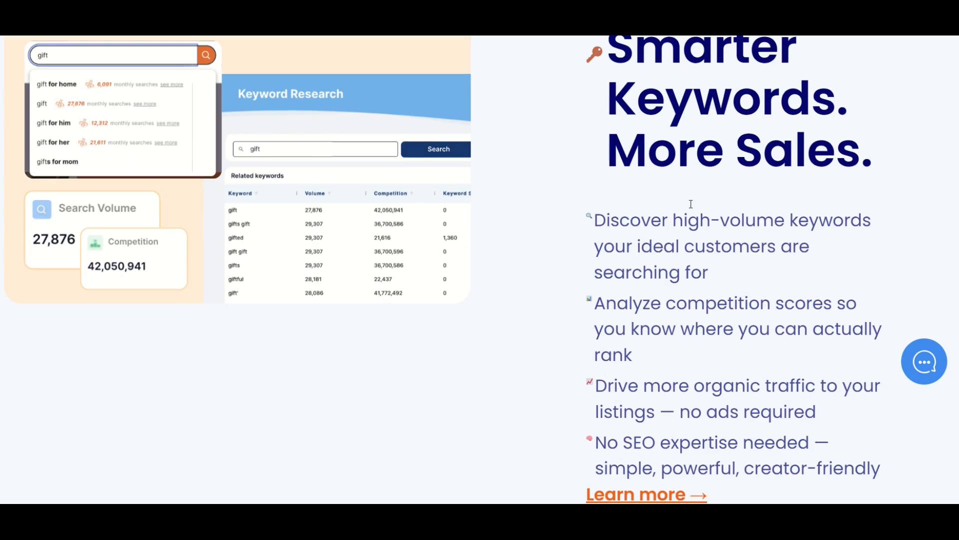
pyautogui.scroll(-3)
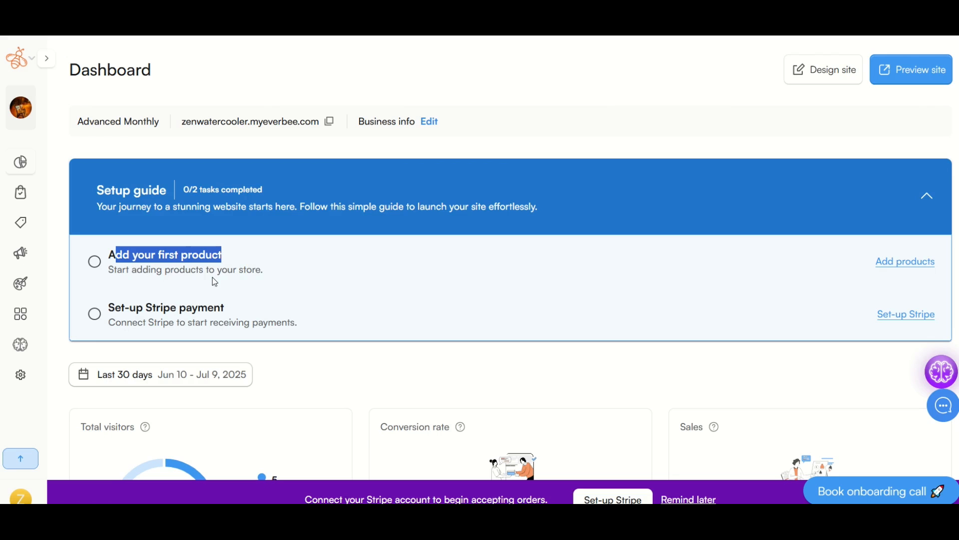
pyautogui.moveTo(929, 269)
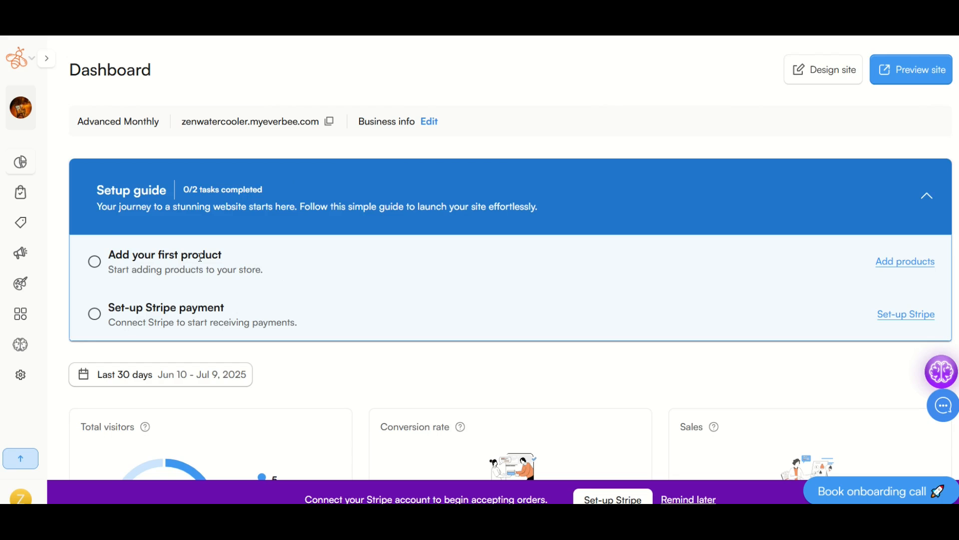
pyautogui.moveTo(178, 265)
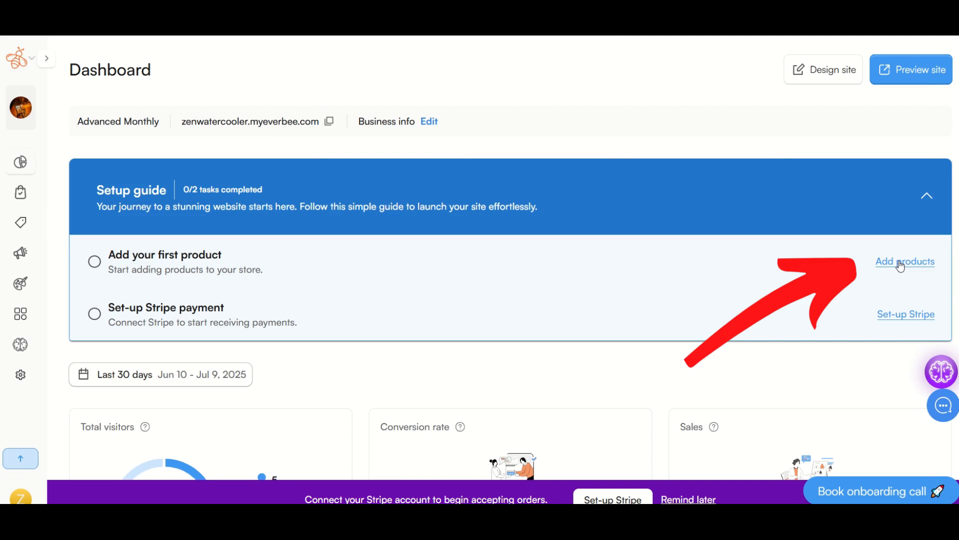
pyautogui.click(904, 261)
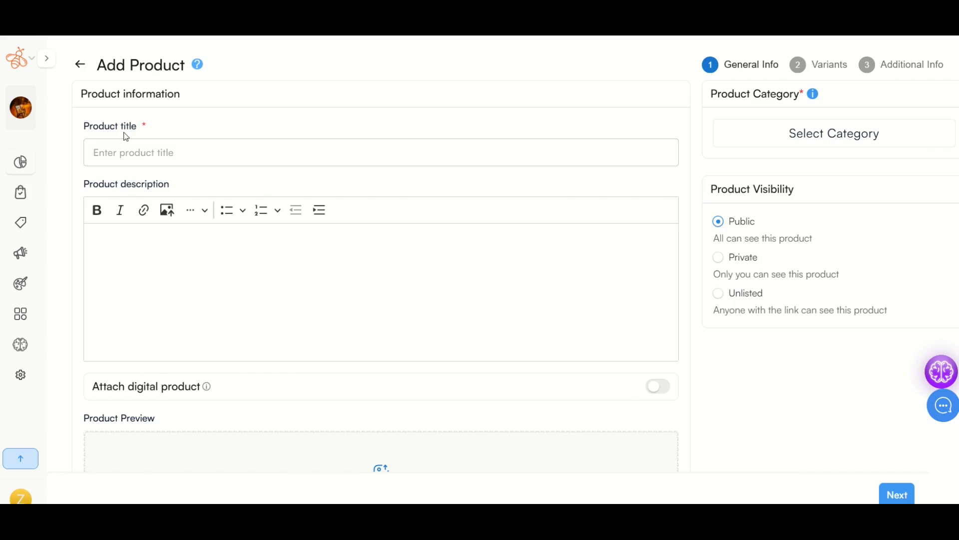
# - Turn on Attach digital product with Link chosen as the delivery method
pyautogui.scroll(-3)
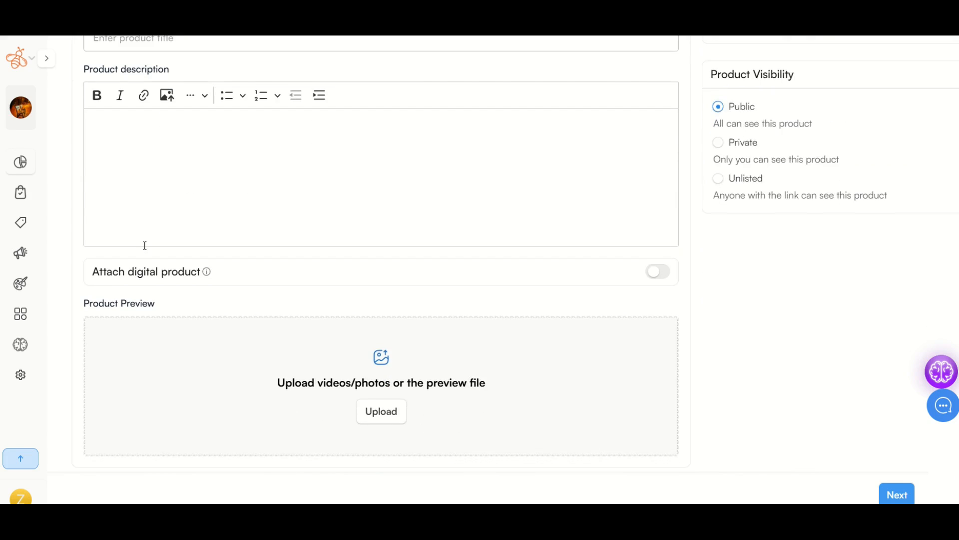
pyautogui.moveTo(104, 271); pyautogui.dragTo(171, 271)
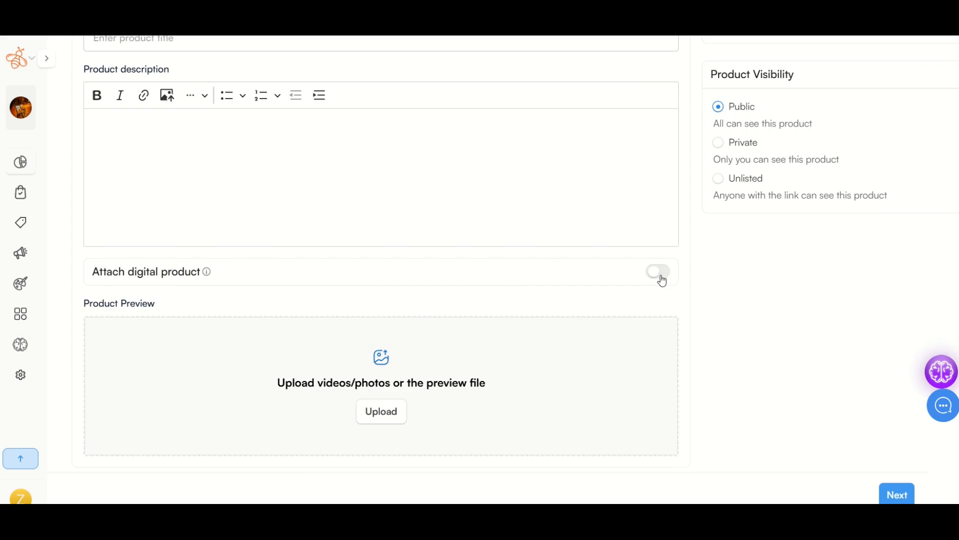
pyautogui.click(657, 271)
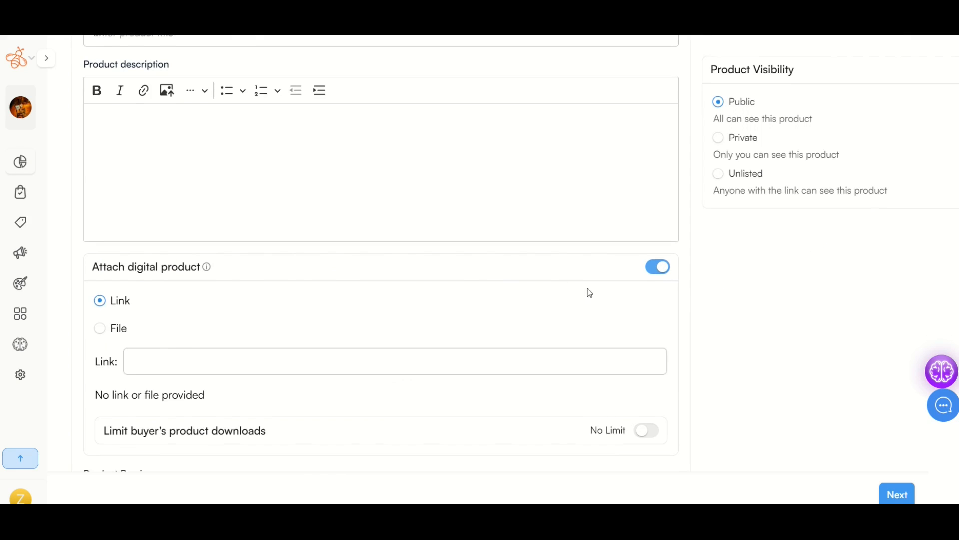
pyautogui.scroll(-3)
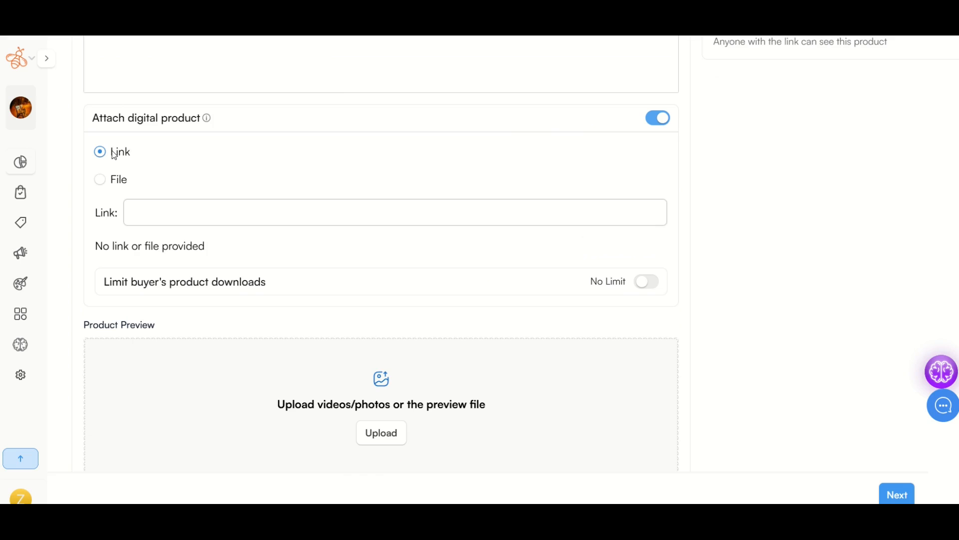
pyautogui.click(100, 180)
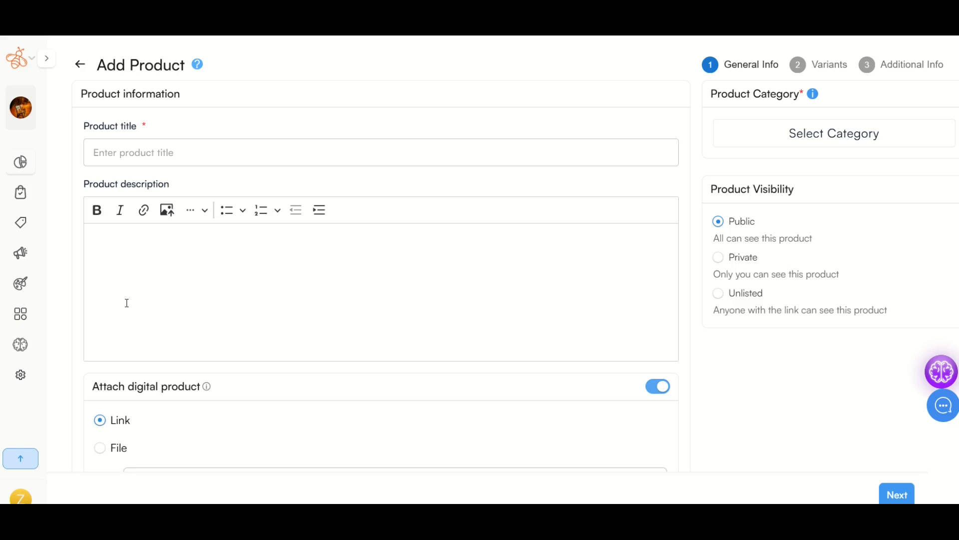
pyautogui.scroll(-3)
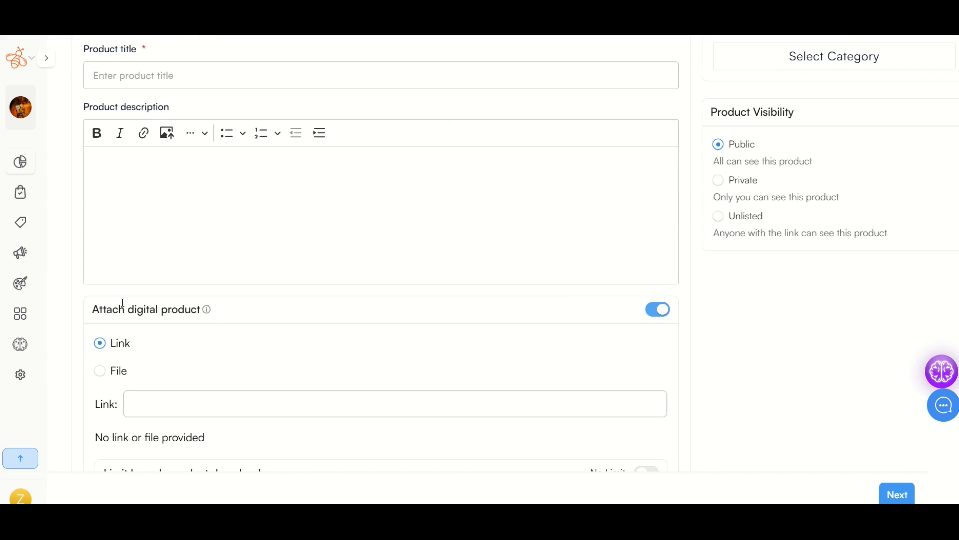
pyautogui.moveTo(652, 314)
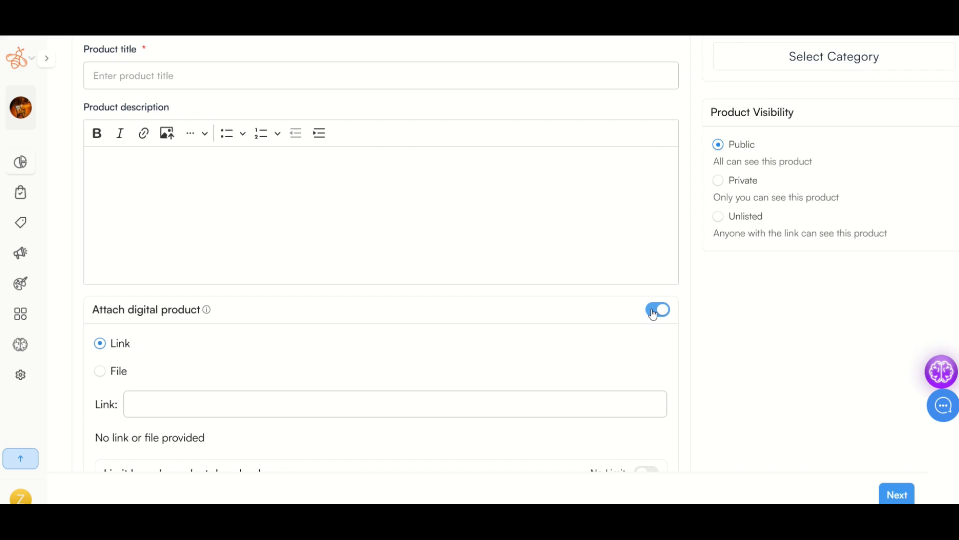
pyautogui.scroll(-3)
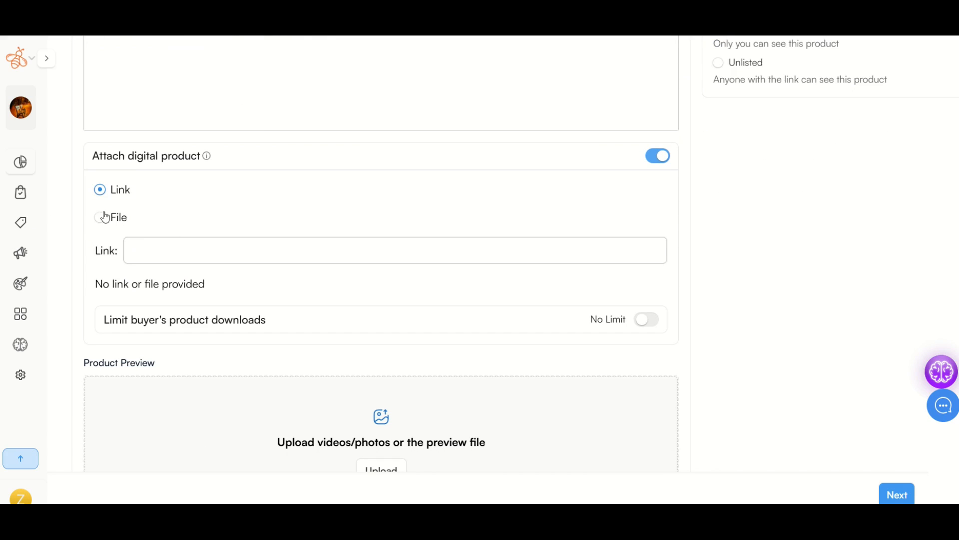
# - Switch delivery to File and attach 1325223.png and 1325223-ffffff.png
pyautogui.click(99, 218)
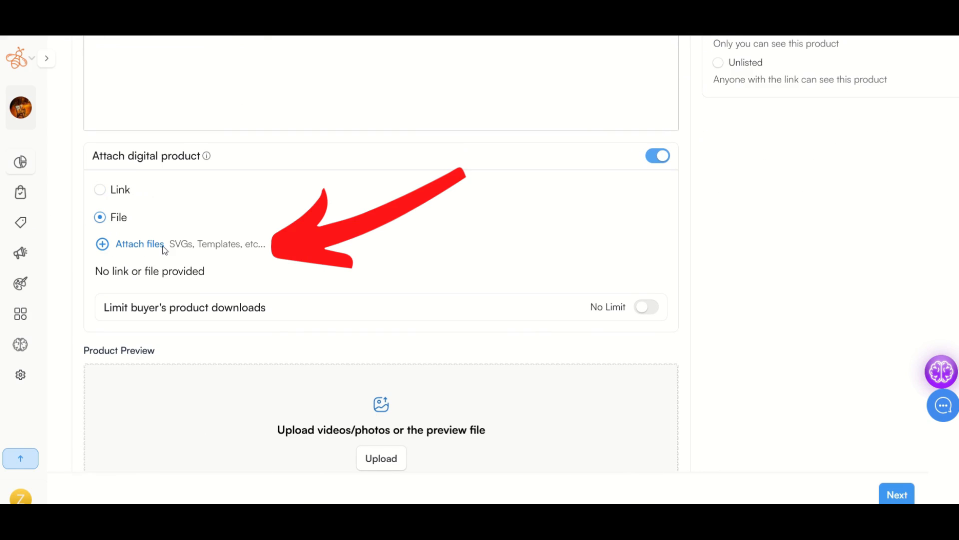
pyautogui.click(139, 244)
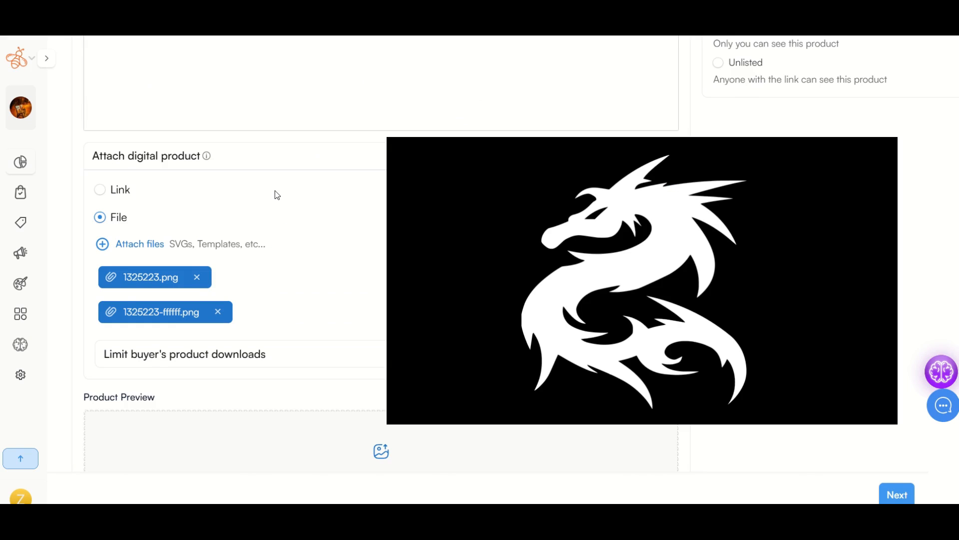
pyautogui.click(657, 155)
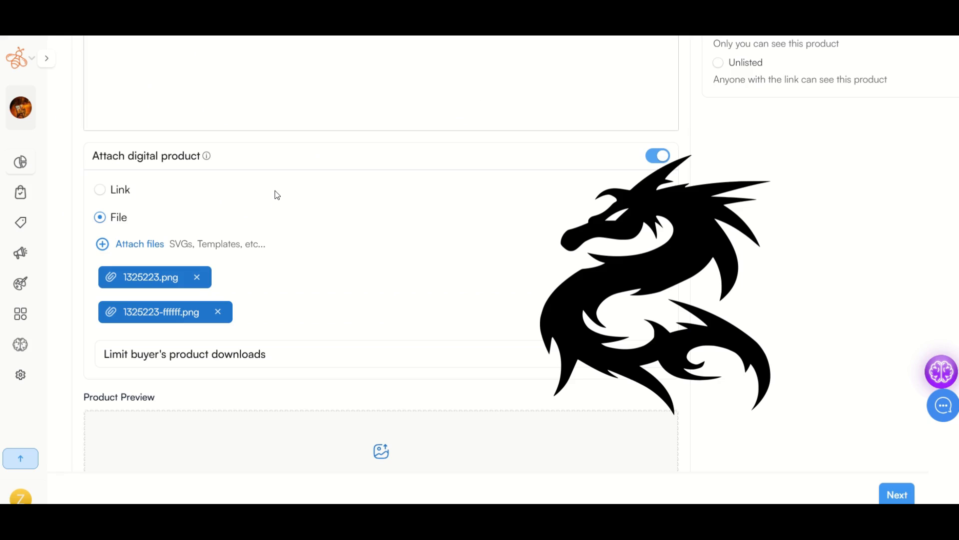
pyautogui.moveTo(128, 258)
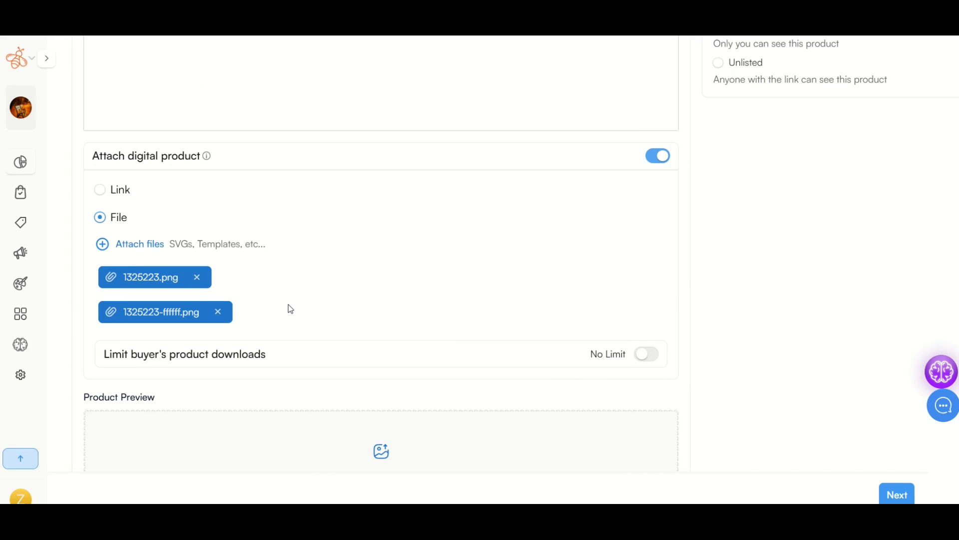
pyautogui.moveTo(267, 335)
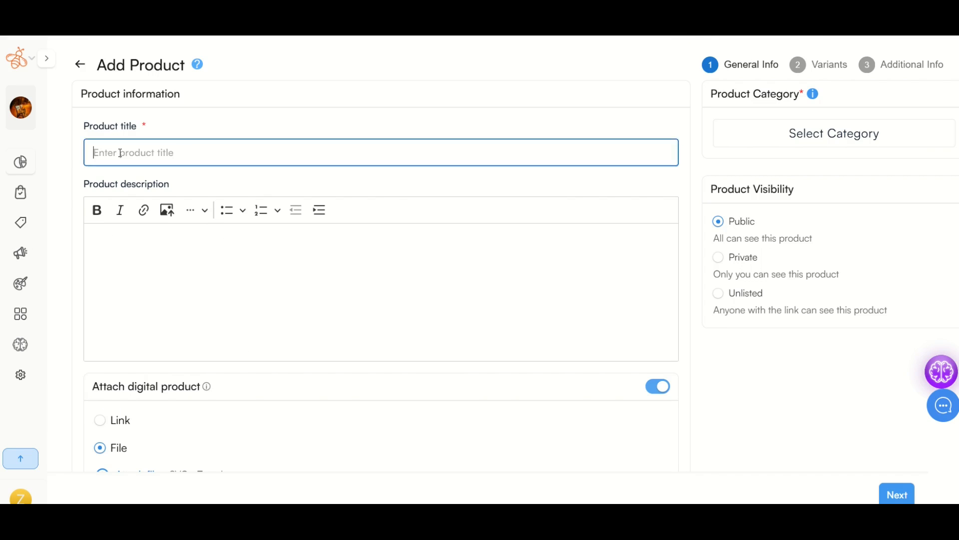
# - Title the product 'Minimalist Black Chinese Dragon PNG Vector…' and add the formatted description
pyautogui.write('Minimalist Black Chinese Dragon PNG Vector | Bold Line Art Design | Digital Download')
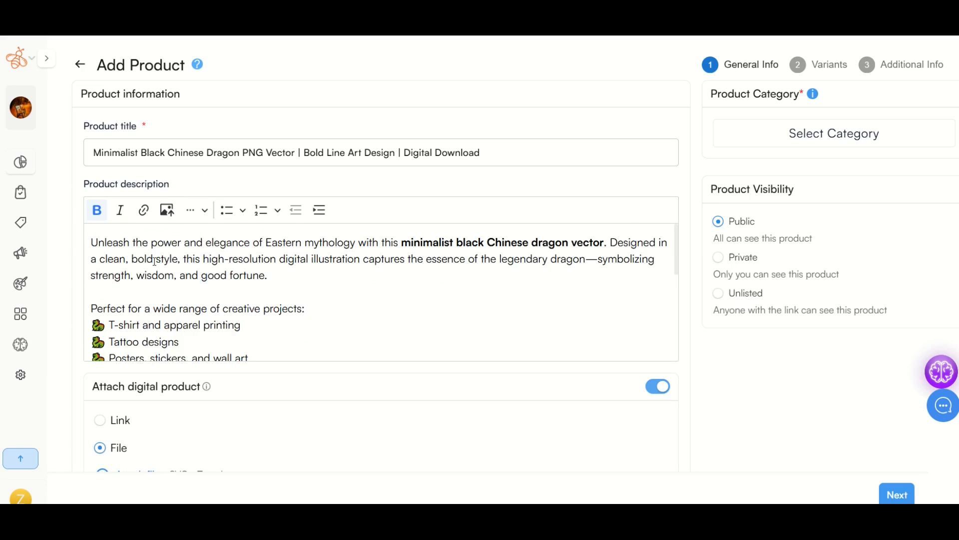
pyautogui.scroll(-3)
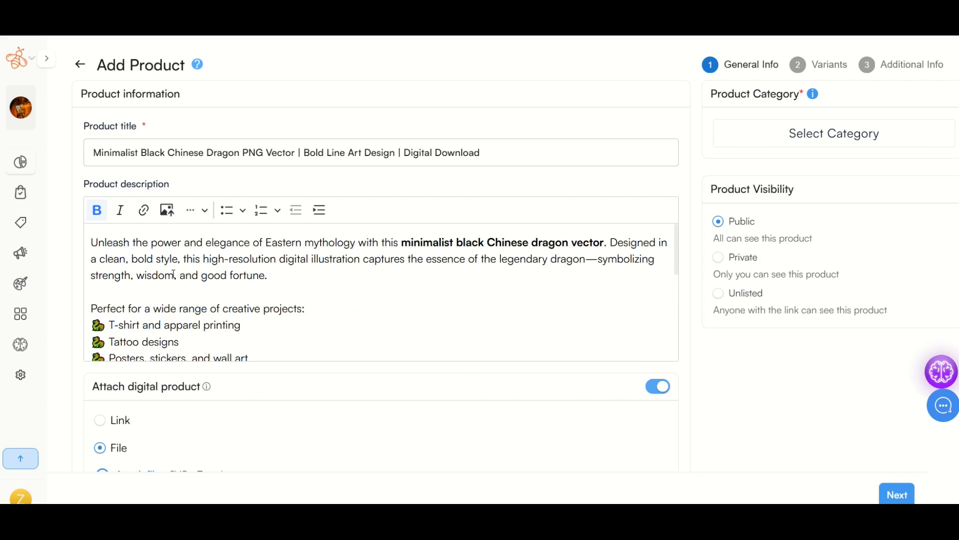
pyautogui.scroll(-3)
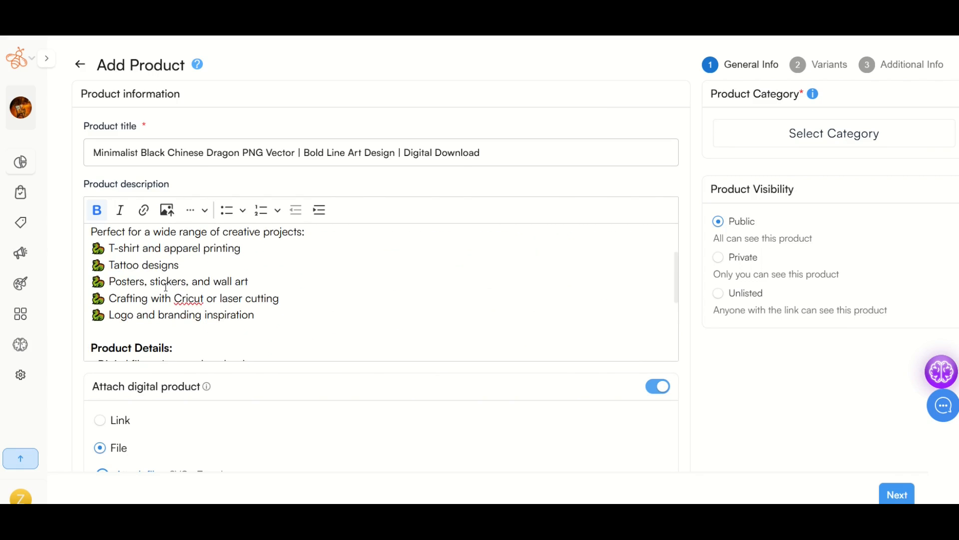
pyautogui.scroll(-3)
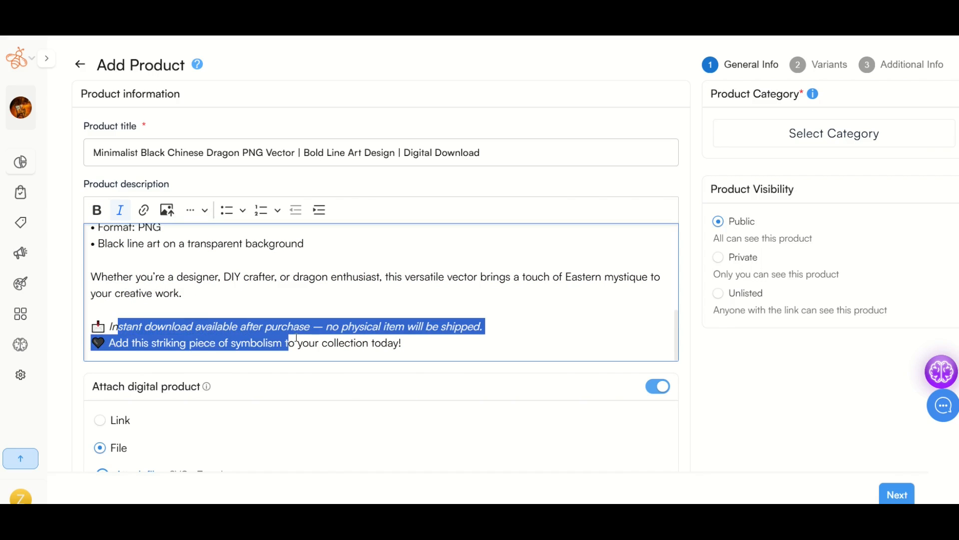
pyautogui.click(392, 333)
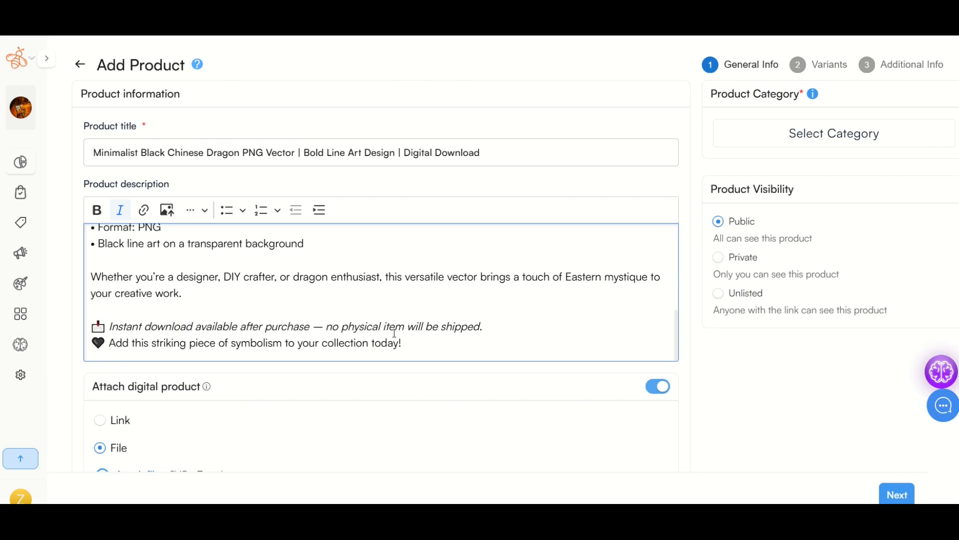
pyautogui.scroll(-3)
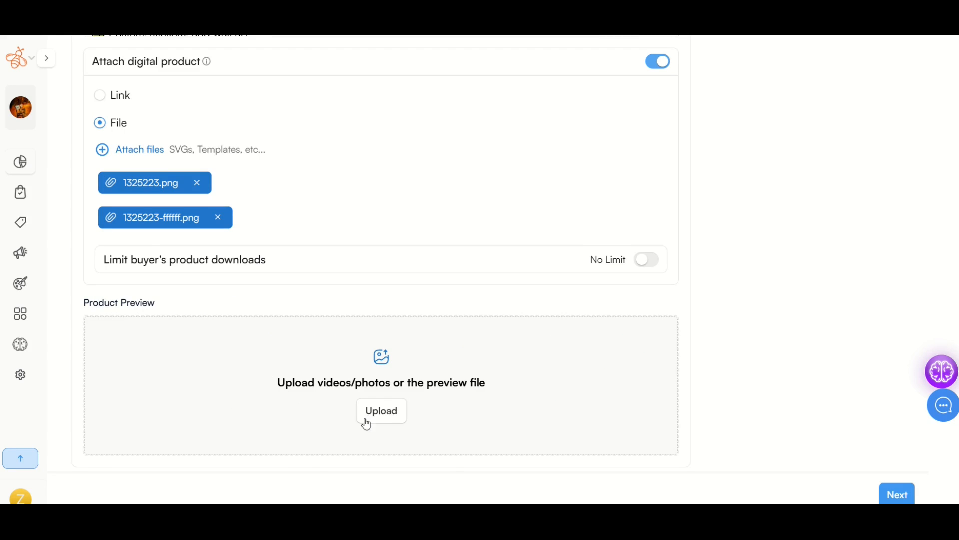
pyautogui.moveTo(512, 433)
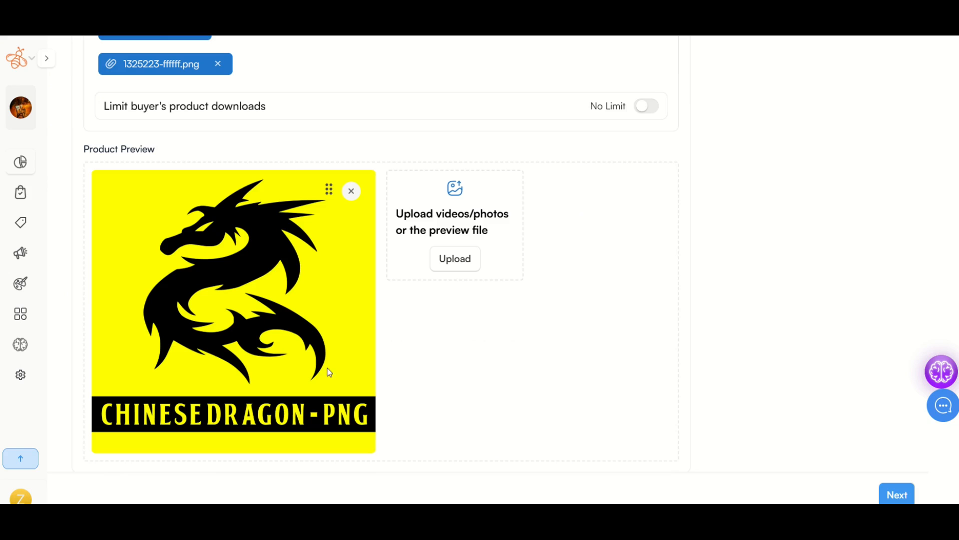
pyautogui.moveTo(575, 378)
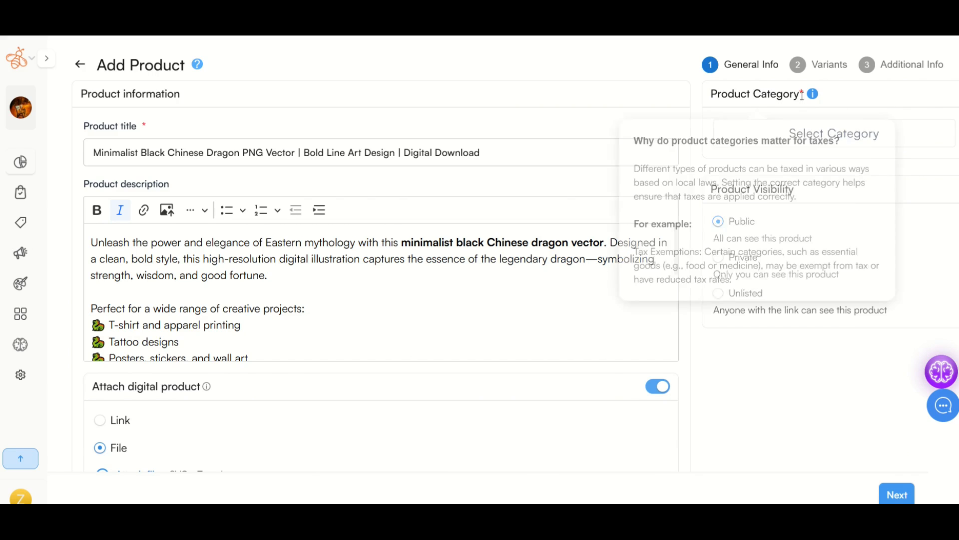
# - Add the dragon preview image and try Next, hitting the product-category error
pyautogui.scroll(-3)
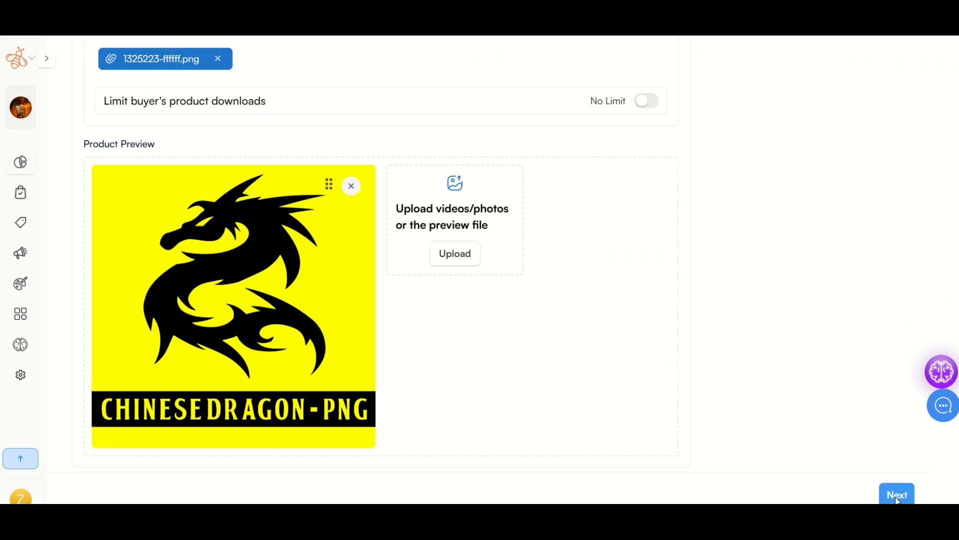
pyautogui.click(897, 494)
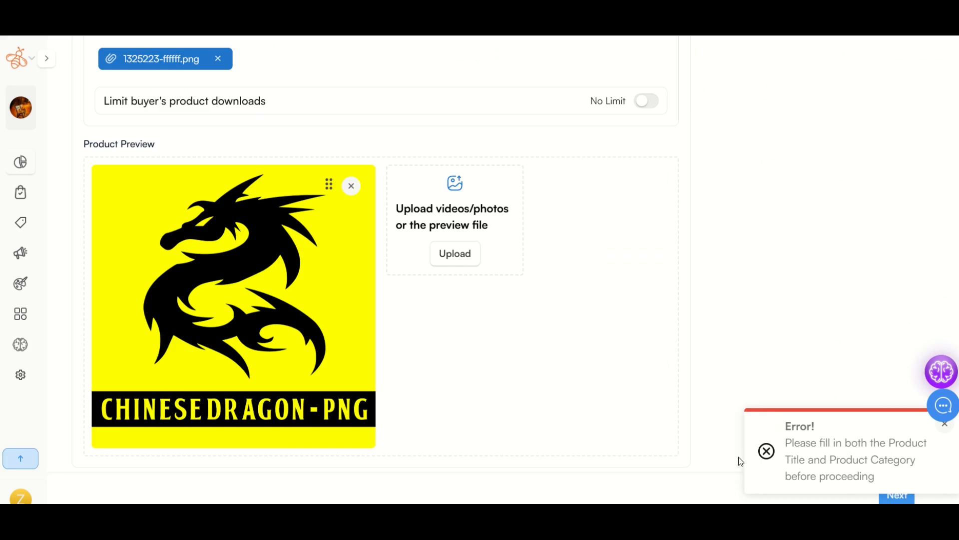
pyautogui.scroll(3)
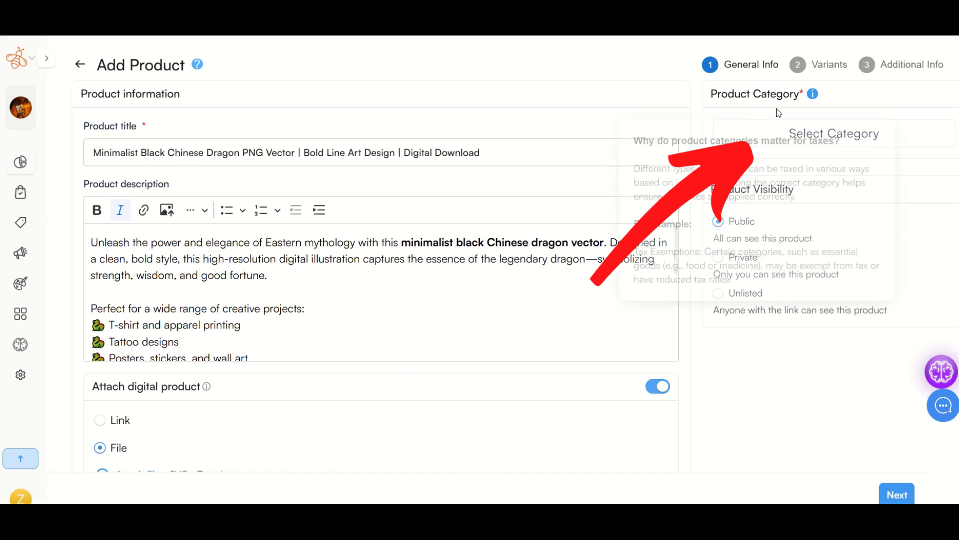
# - Assign category 'Digital Audio-Visual Works - downloaded - single purchase' and advance to pricing
pyautogui.click(831, 133)
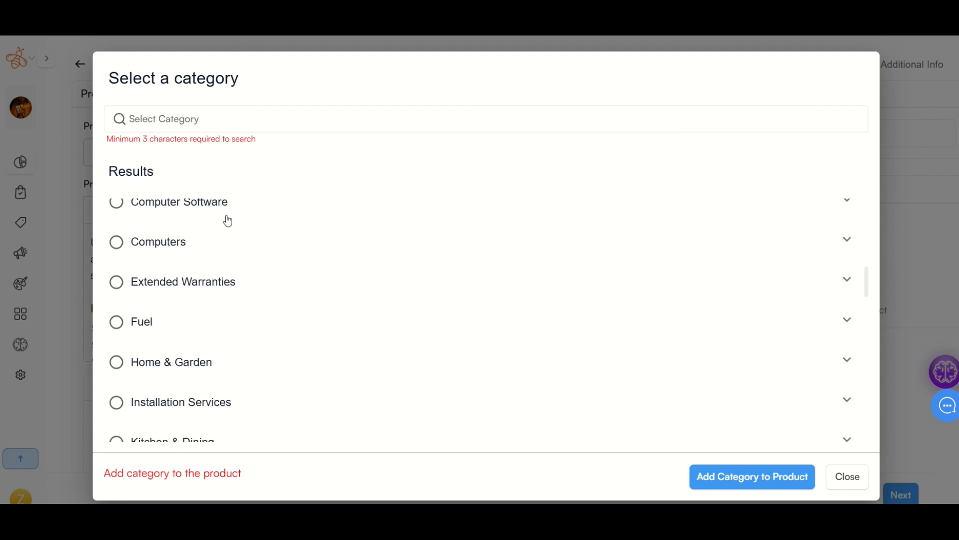
pyautogui.scroll(-3)
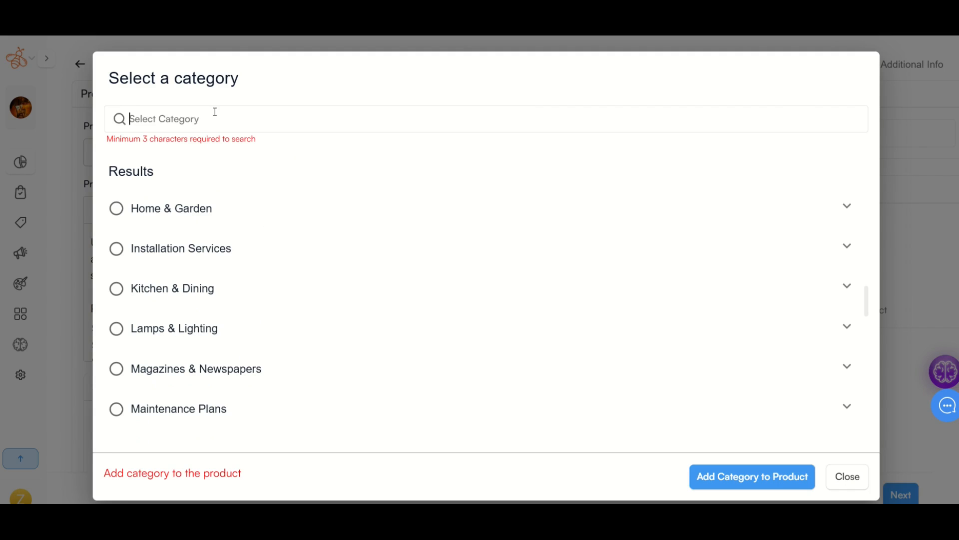
pyautogui.write('digital')
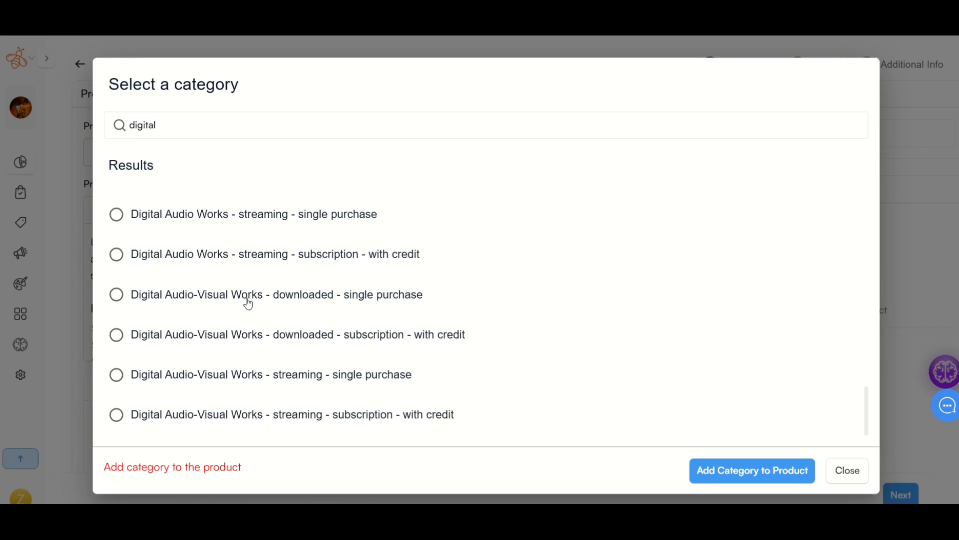
pyautogui.click(116, 294)
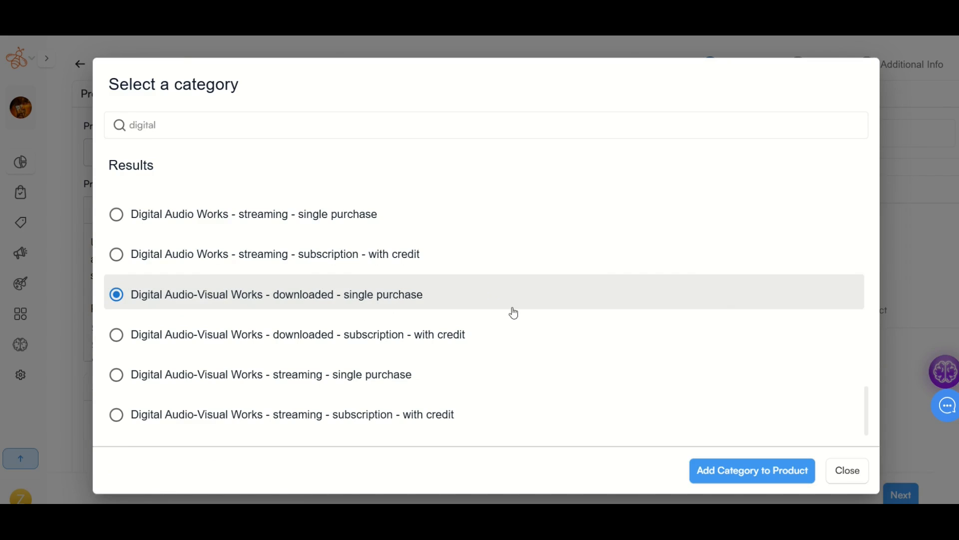
pyautogui.click(751, 469)
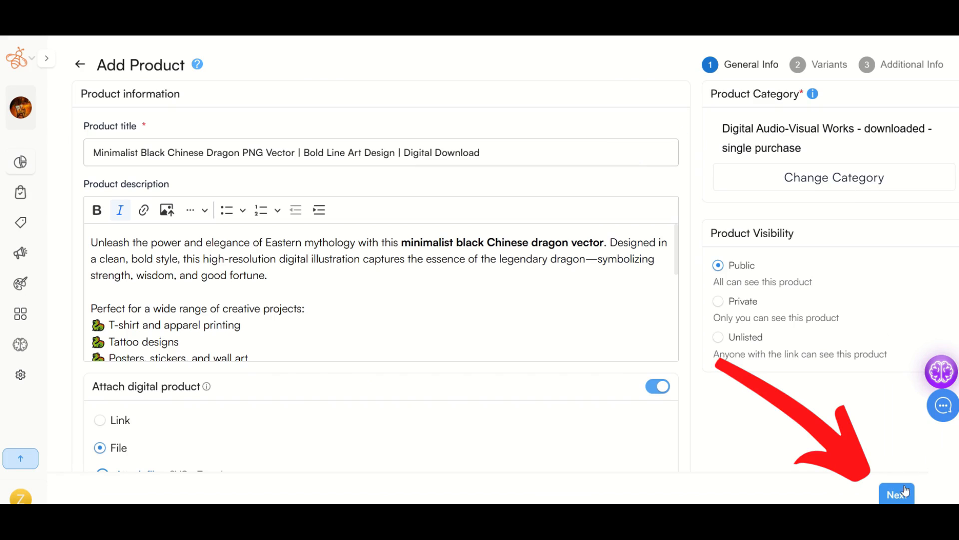
pyautogui.click(896, 493)
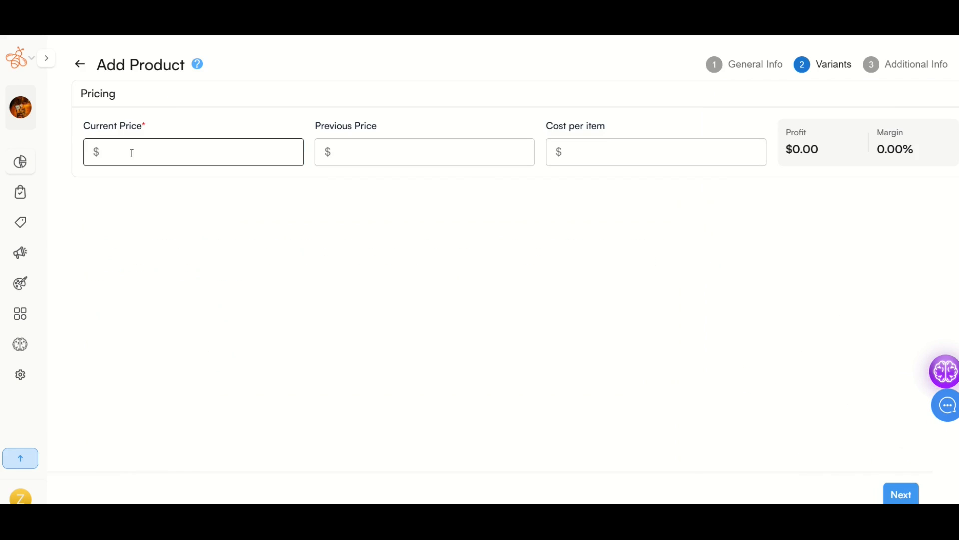
# - Price the dragon at $4.00 with $0.00 cost per item and continue
pyautogui.click(193, 152)
pyautogui.write('4')
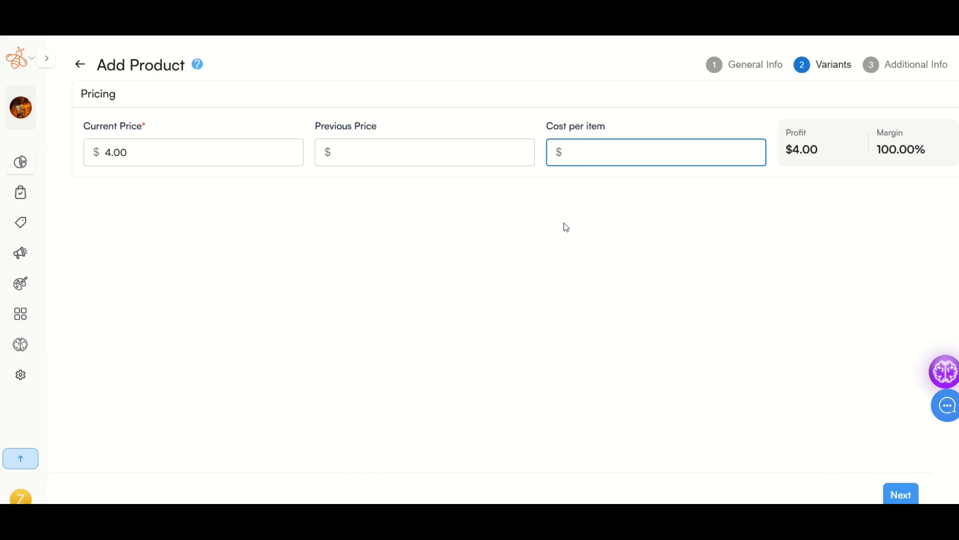
pyautogui.write('0.00')
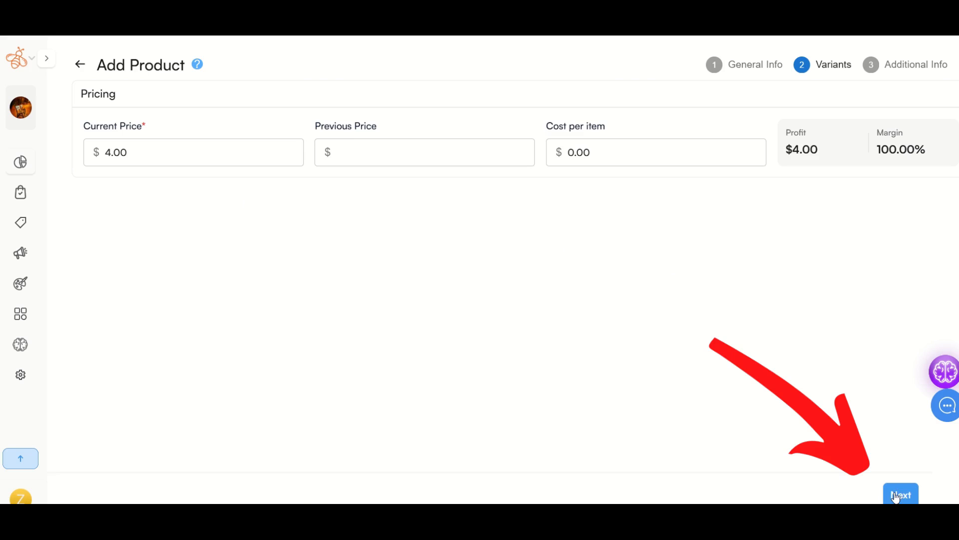
pyautogui.click(900, 494)
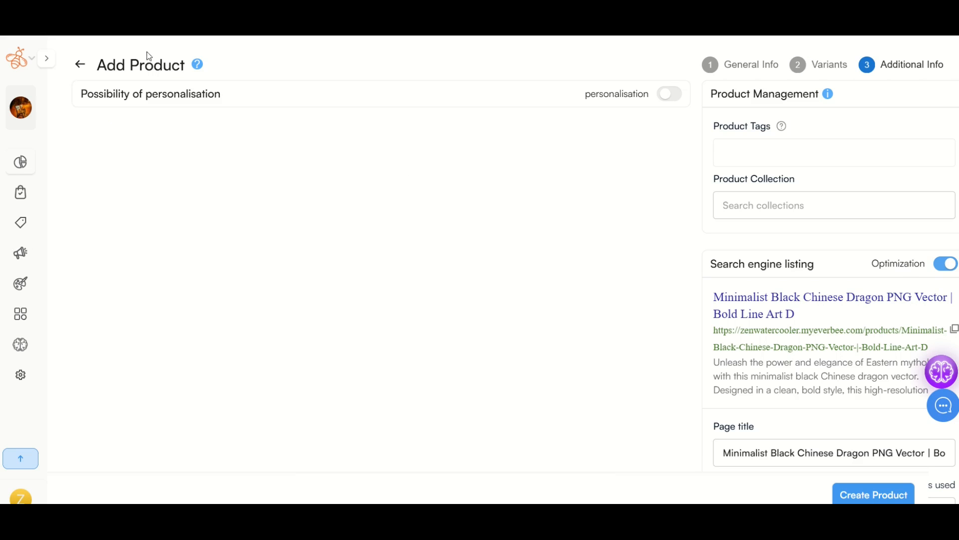
pyautogui.moveTo(336, 132)
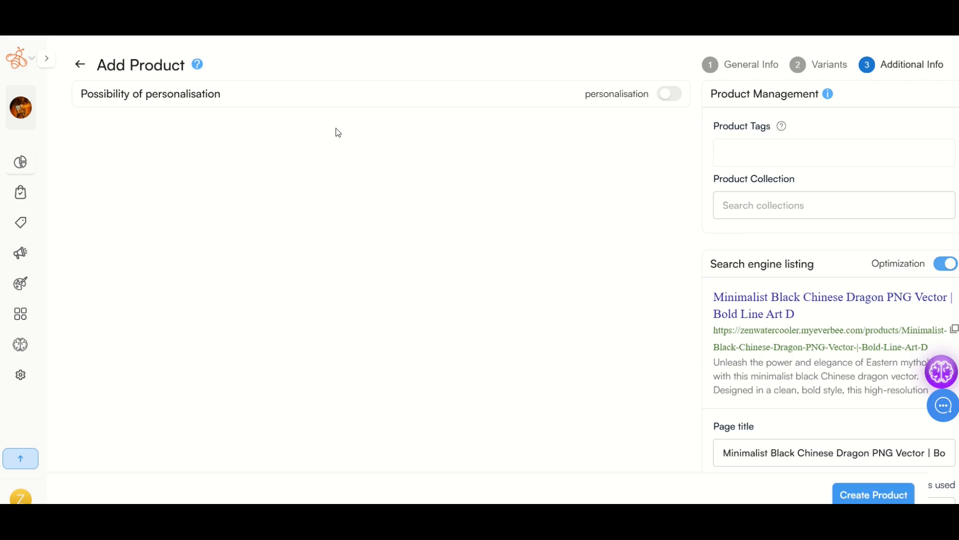
# - Tag it Chinese dragon, dragon, tattoo art, tribal art and create the product
pyautogui.click(832, 152)
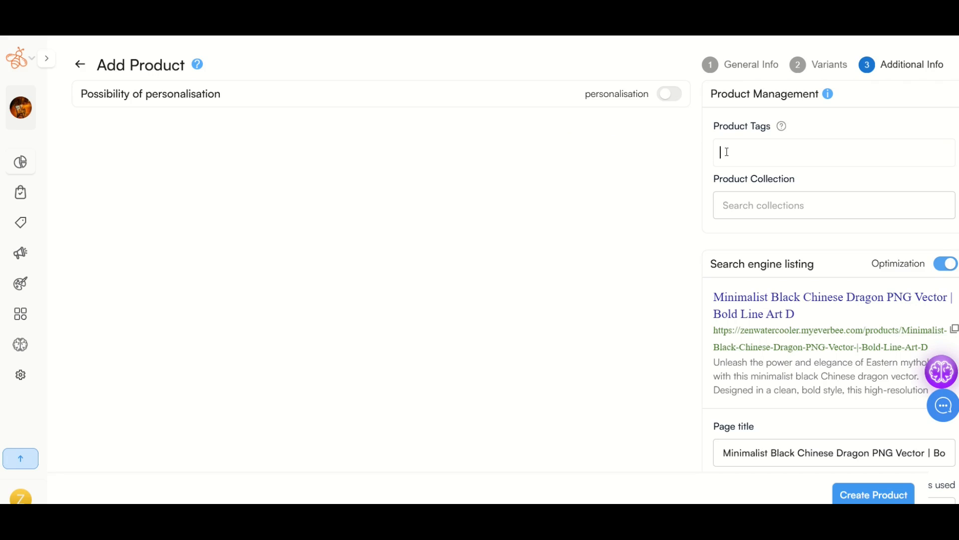
pyautogui.write('Chinese dragon, dragon, tattoo art, tribal art, medi')
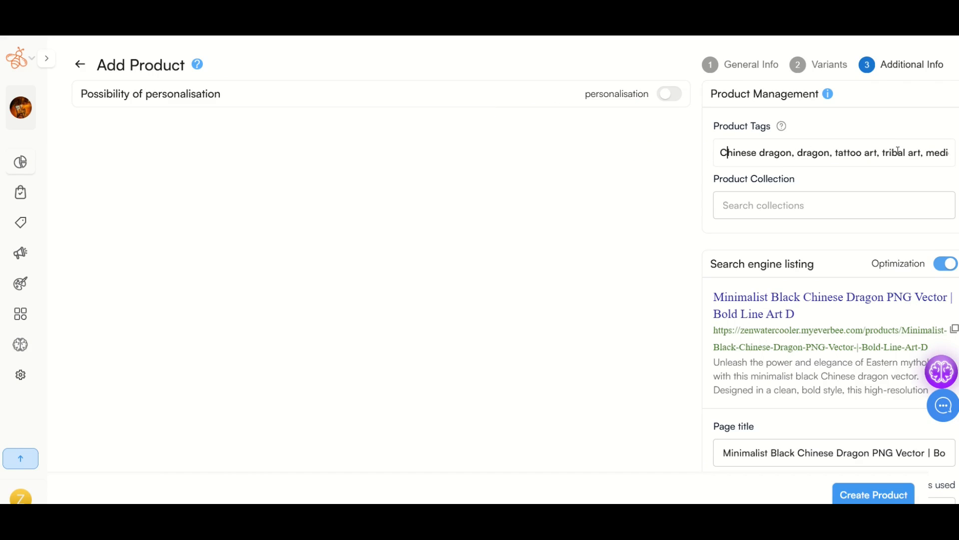
pyautogui.scroll(-3)
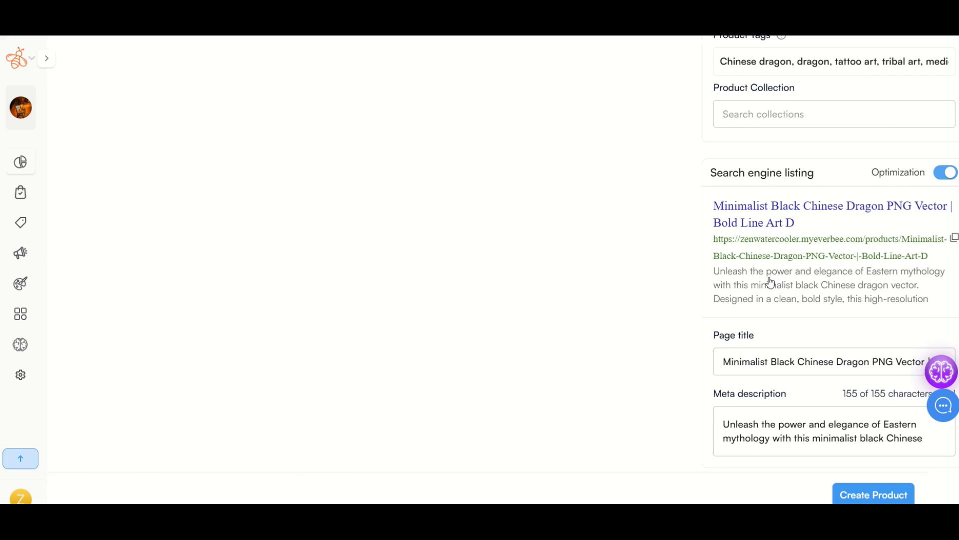
pyautogui.moveTo(823, 258)
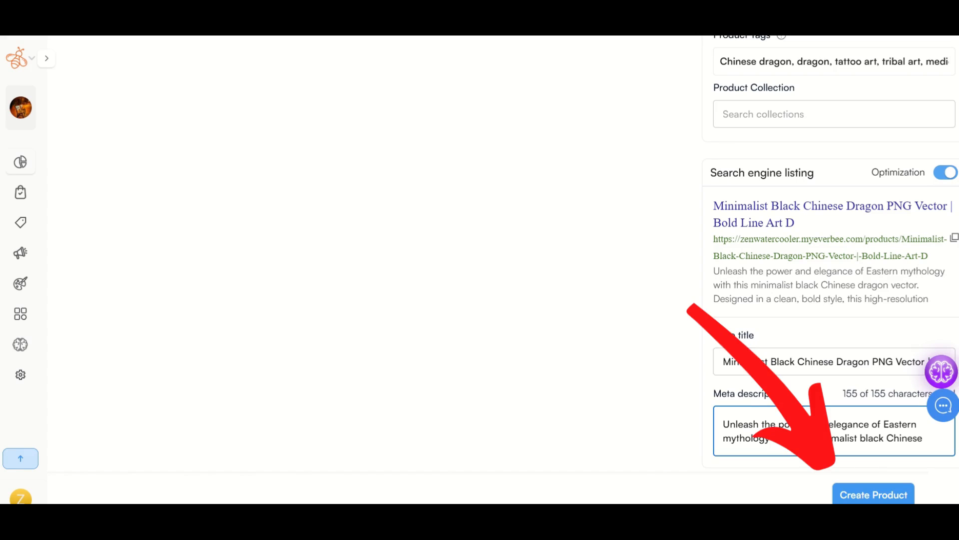
pyautogui.click(874, 494)
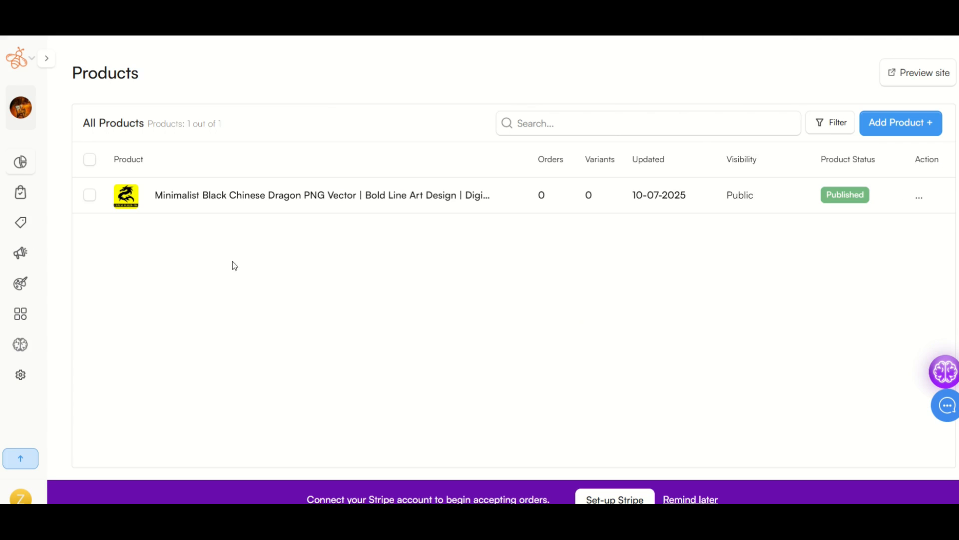
pyautogui.moveTo(113, 135)
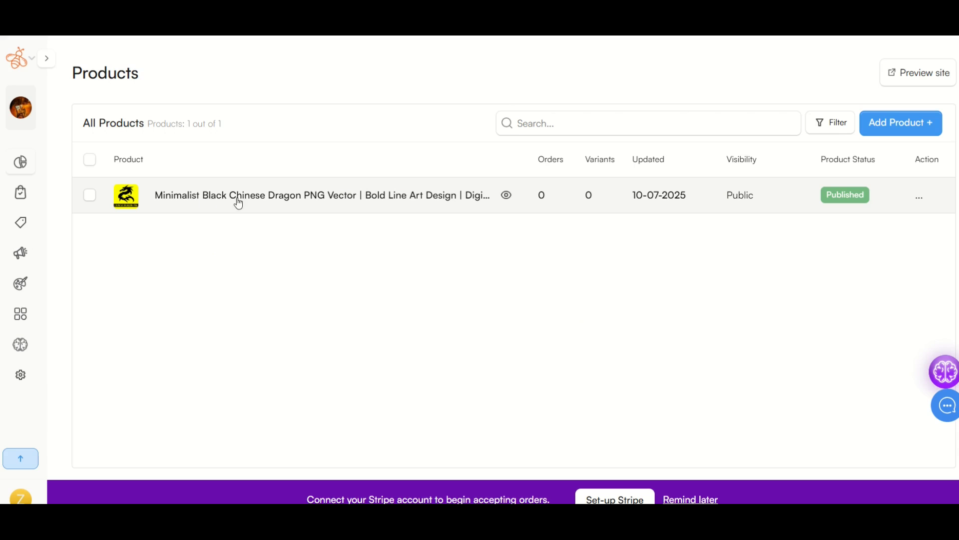
pyautogui.moveTo(506, 194)
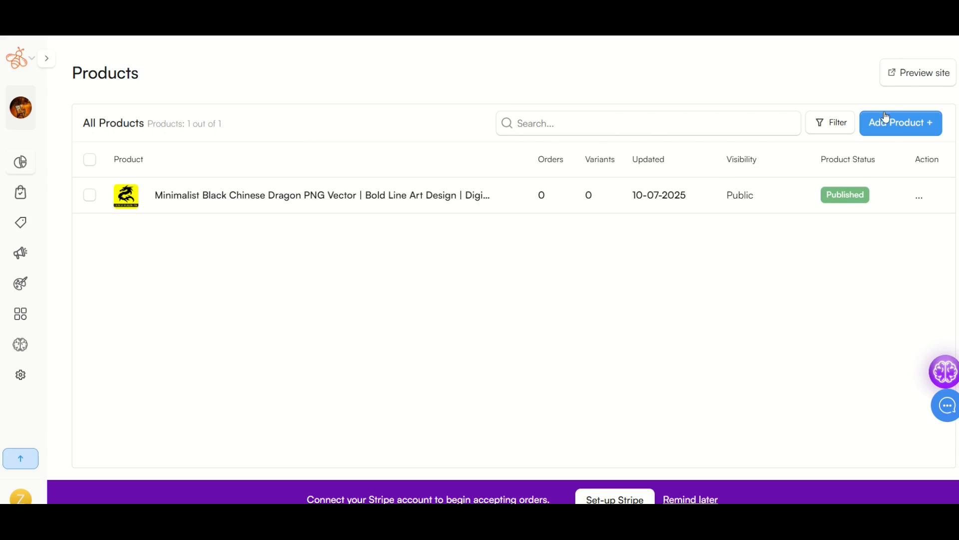
pyautogui.moveTo(902, 76)
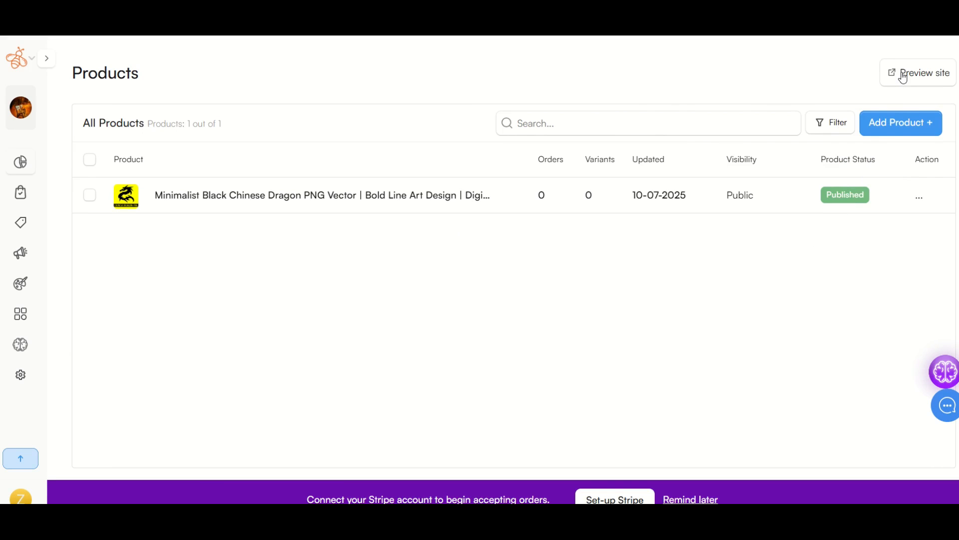
# - Preview the live storefront showing the $4.00 dragon listing
pyautogui.click(922, 73)
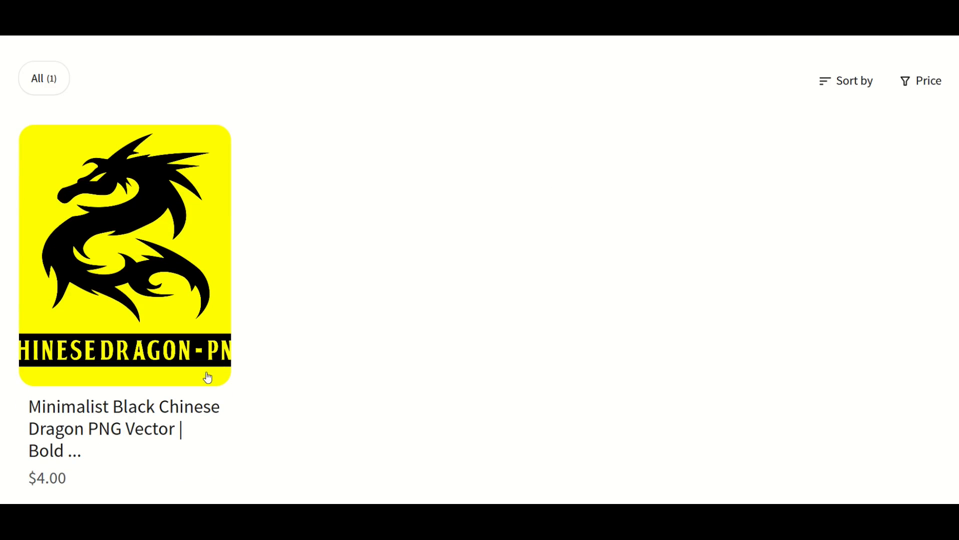
pyautogui.moveTo(63, 396)
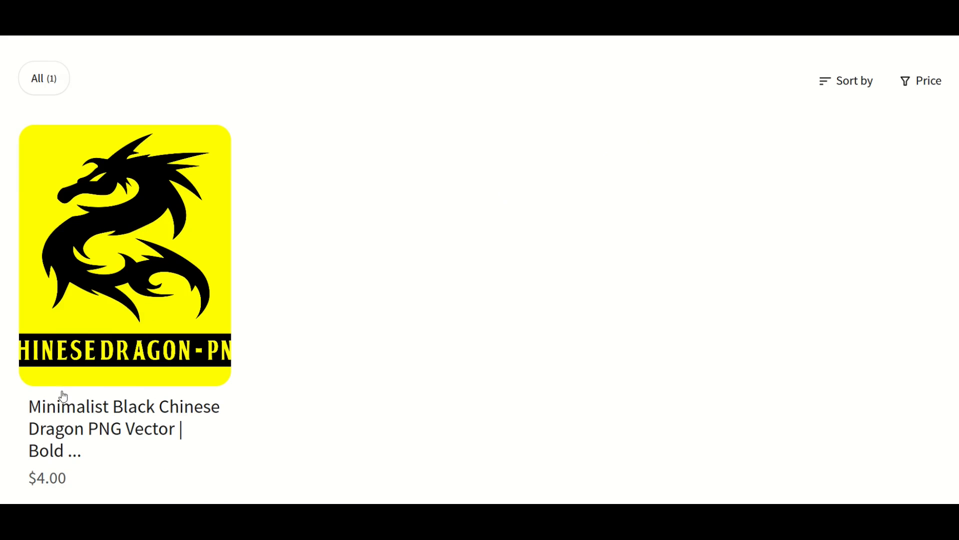
# - Open and scroll the dragon product's storefront page
pyautogui.click(125, 254)
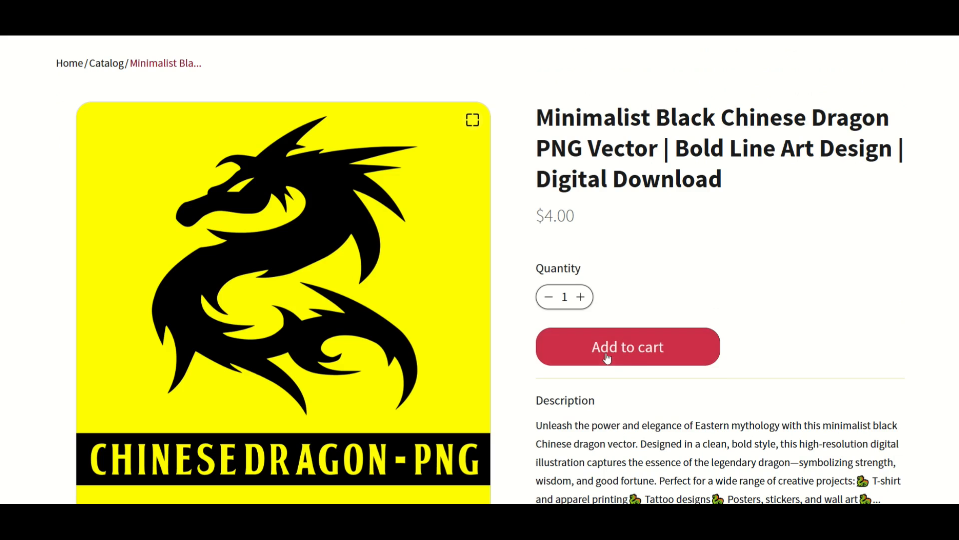
pyautogui.moveTo(727, 198)
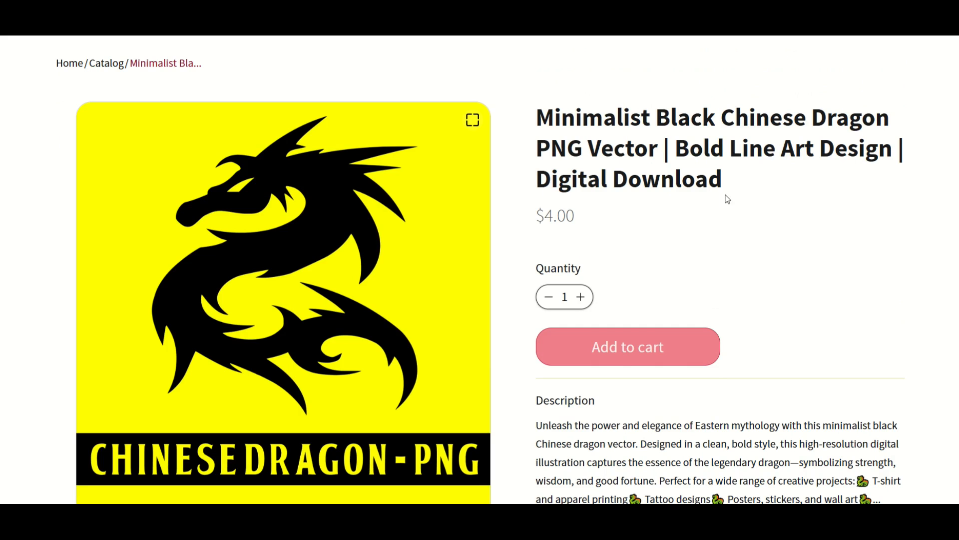
pyautogui.scroll(-3)
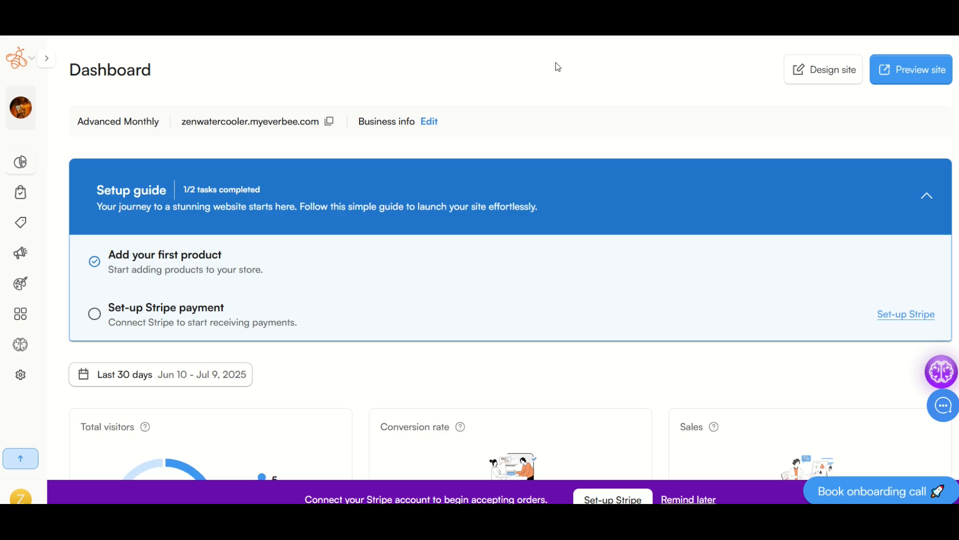
pyautogui.moveTo(668, 490)
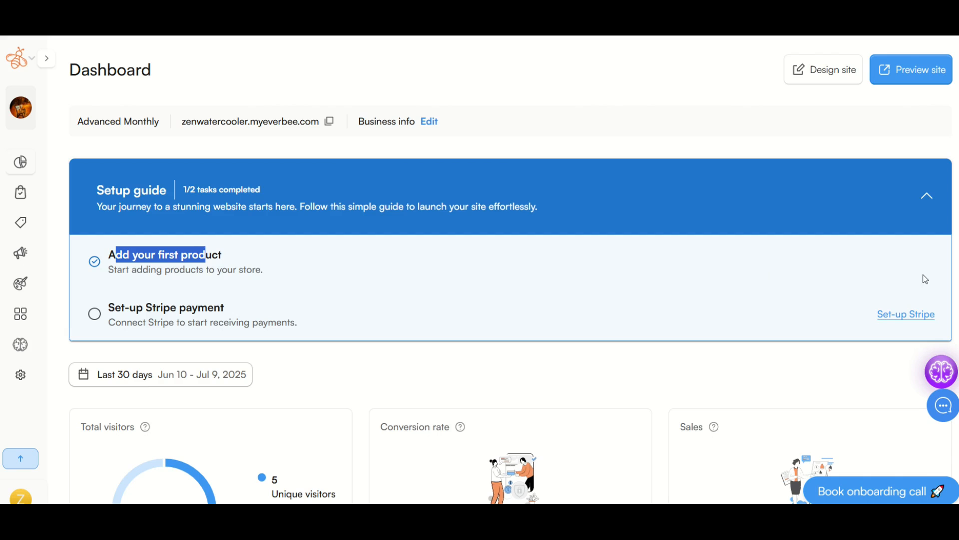
pyautogui.moveTo(318, 270)
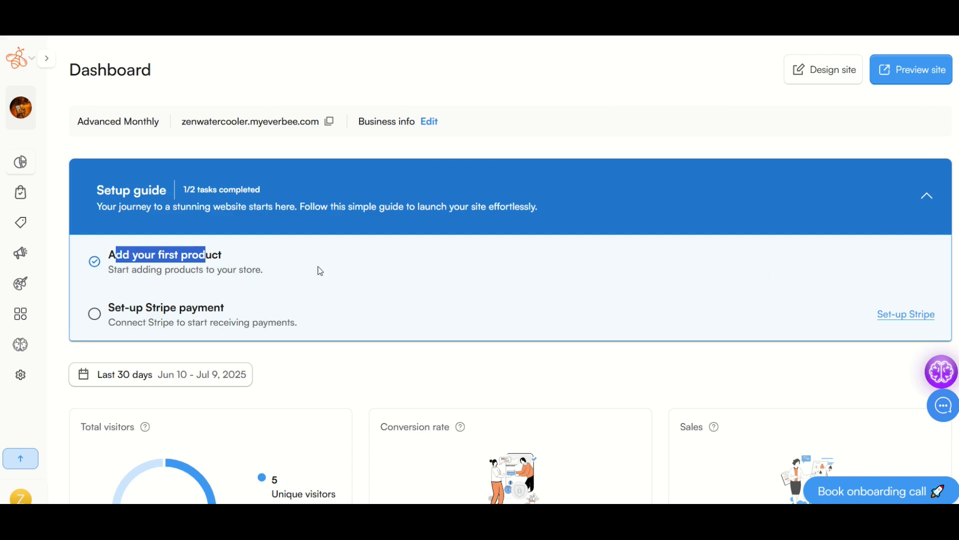
# - Collapse and re-expand the setup checklist, then start a new product from Products
pyautogui.click(927, 197)
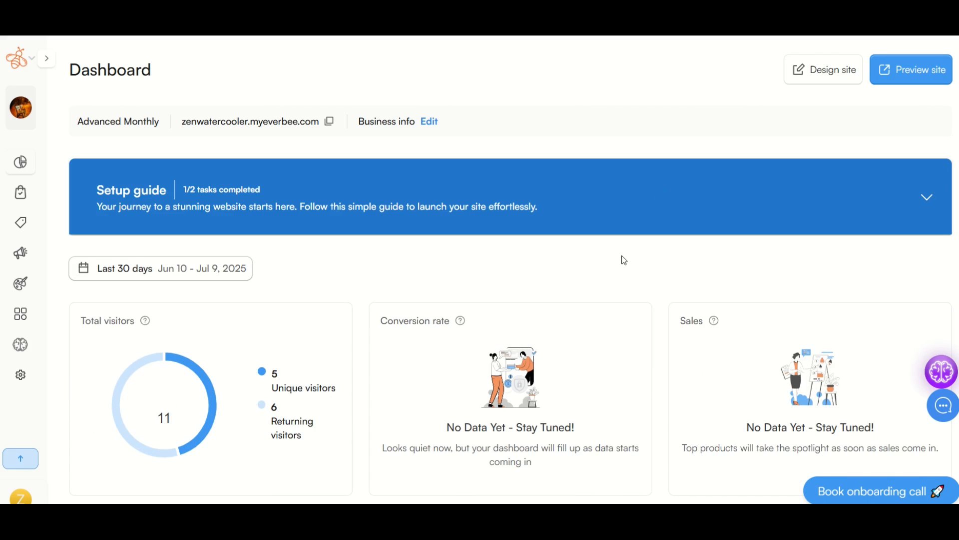
pyautogui.click(926, 197)
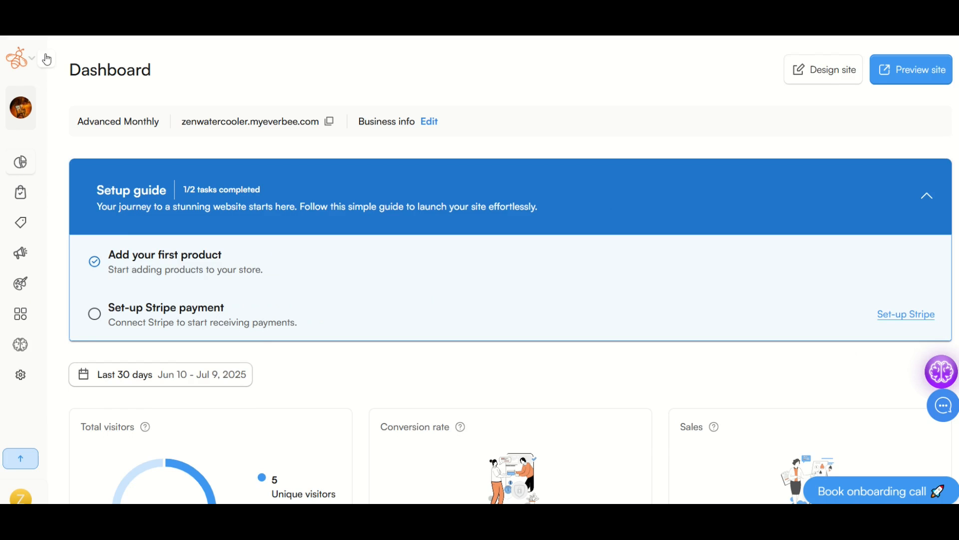
pyautogui.click(47, 58)
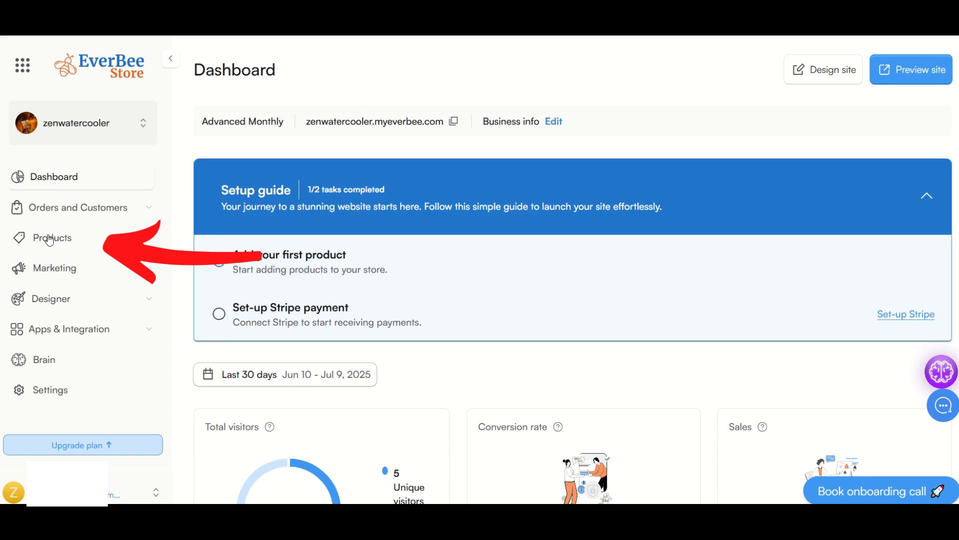
pyautogui.click(52, 238)
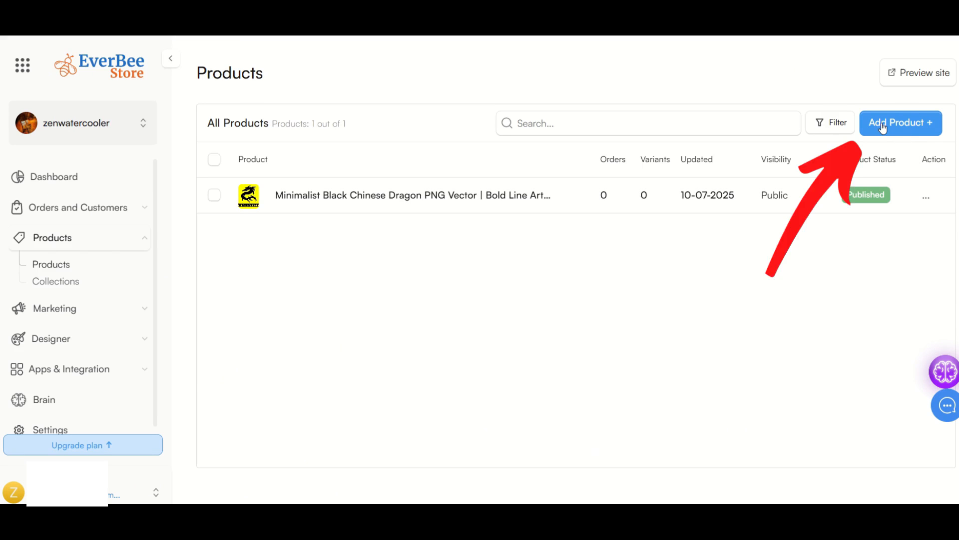
pyautogui.click(900, 123)
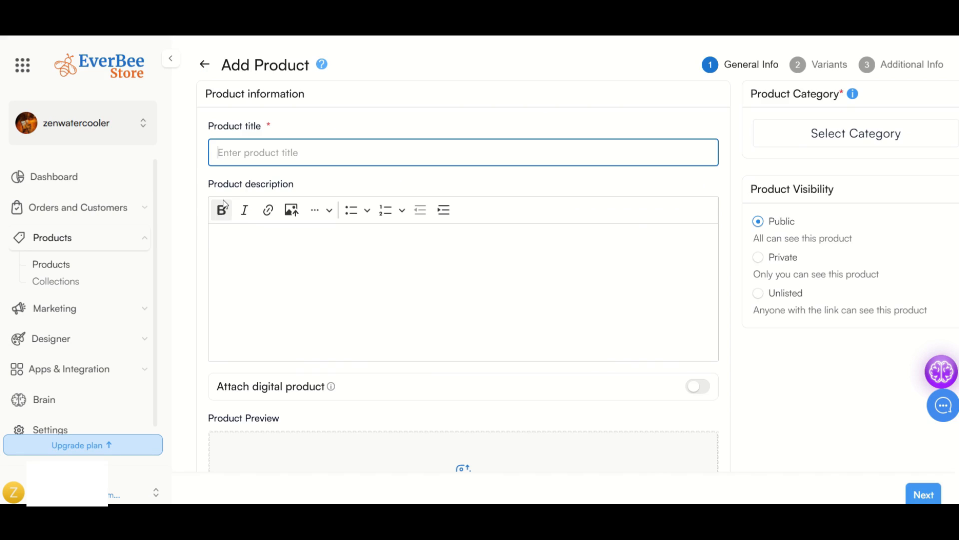
pyautogui.moveTo(221, 210)
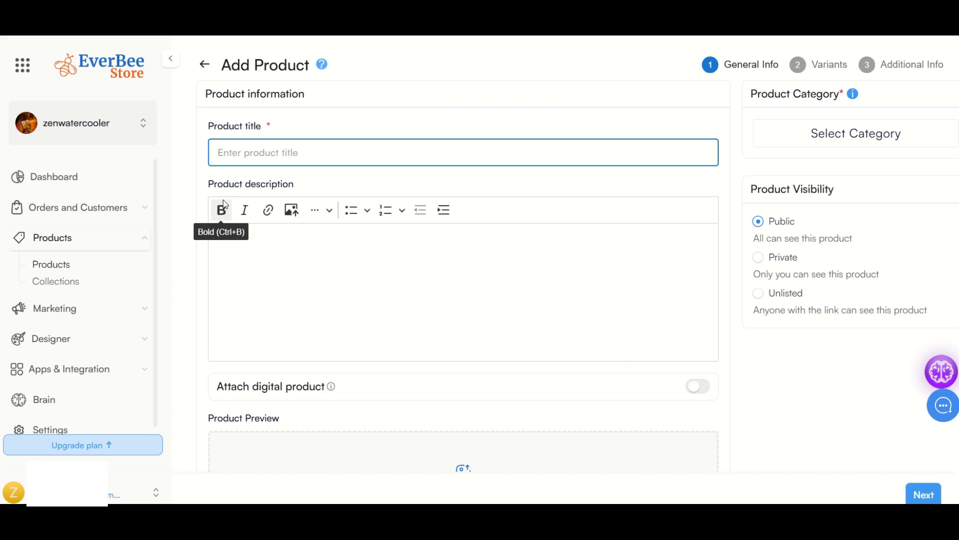
# - Title the product 'Masters of the Universe Origins Skeletor Action Figure MATTEL' and upload the Skeletor package photo
pyautogui.write('Masters of the Universe Origins Skeletor Action Figure MATTEL')
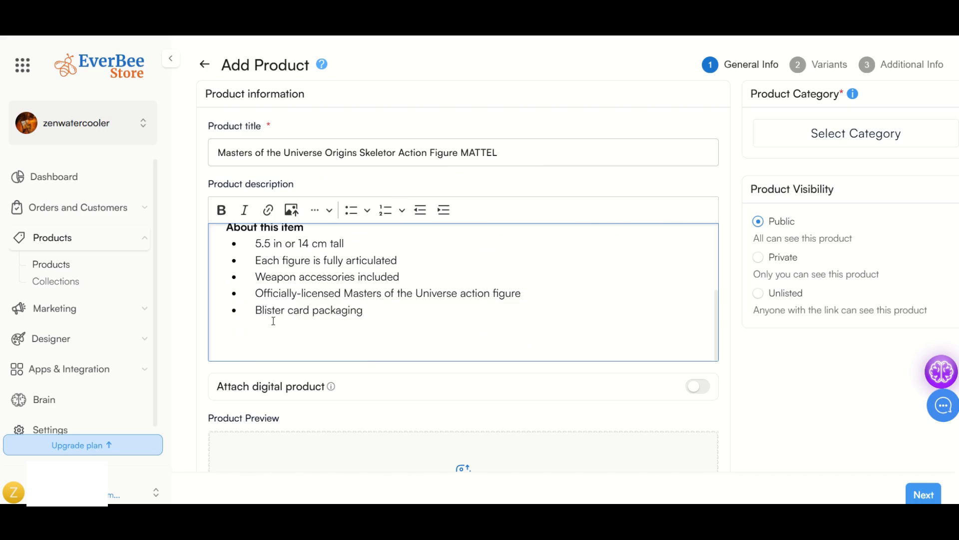
pyautogui.scroll(-3)
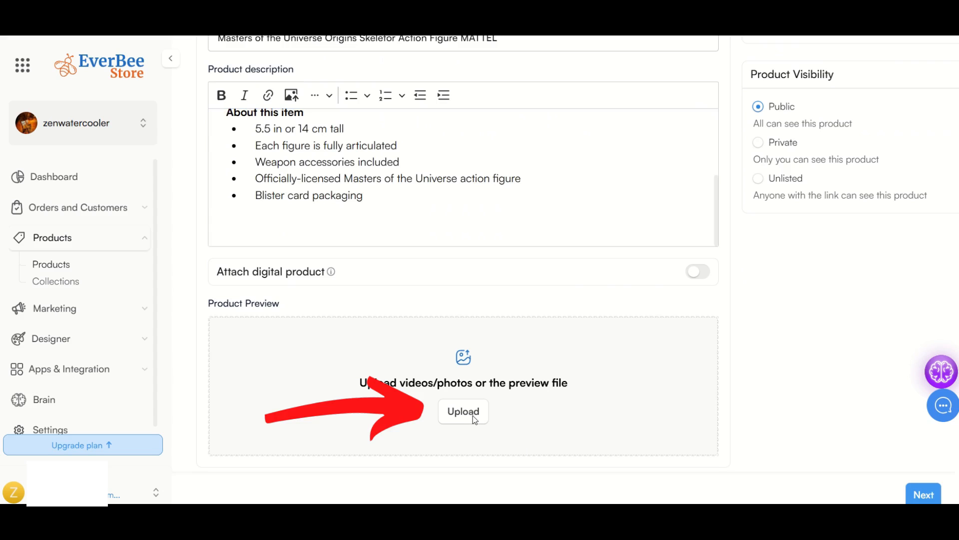
pyautogui.click(463, 411)
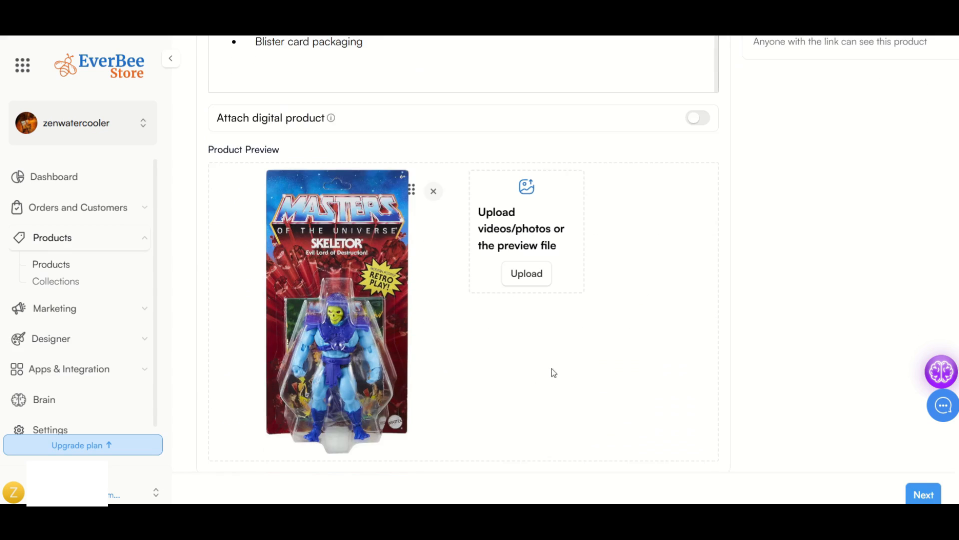
pyautogui.moveTo(474, 306)
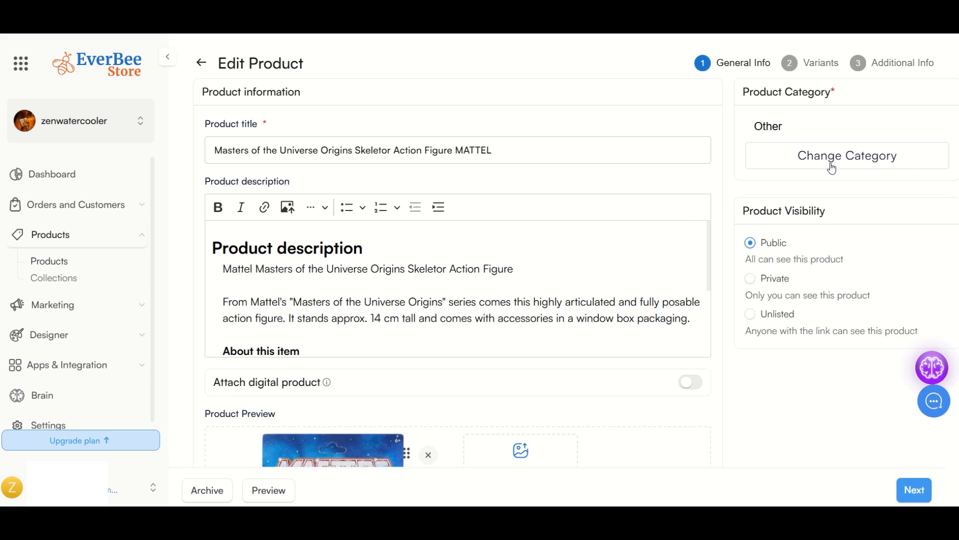
pyautogui.moveTo(774, 212)
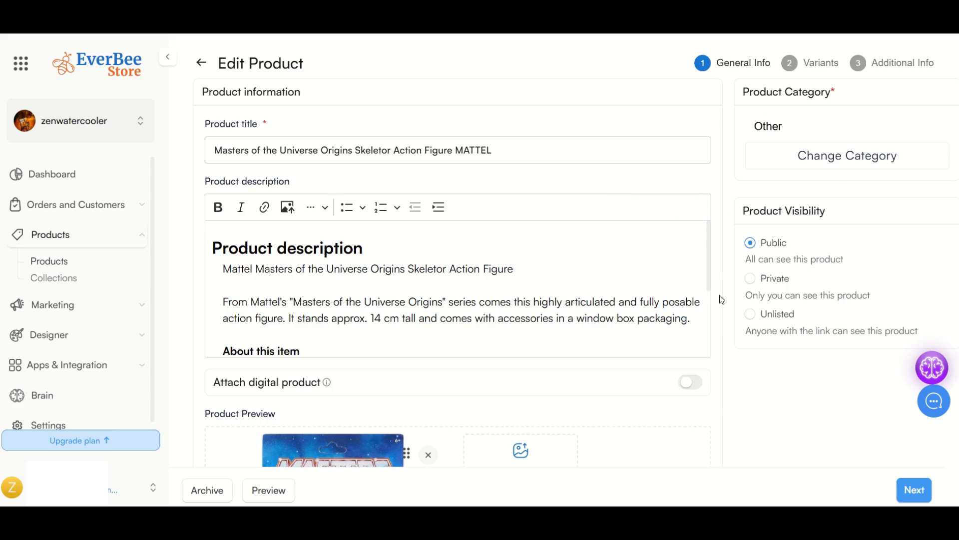
pyautogui.moveTo(747, 279)
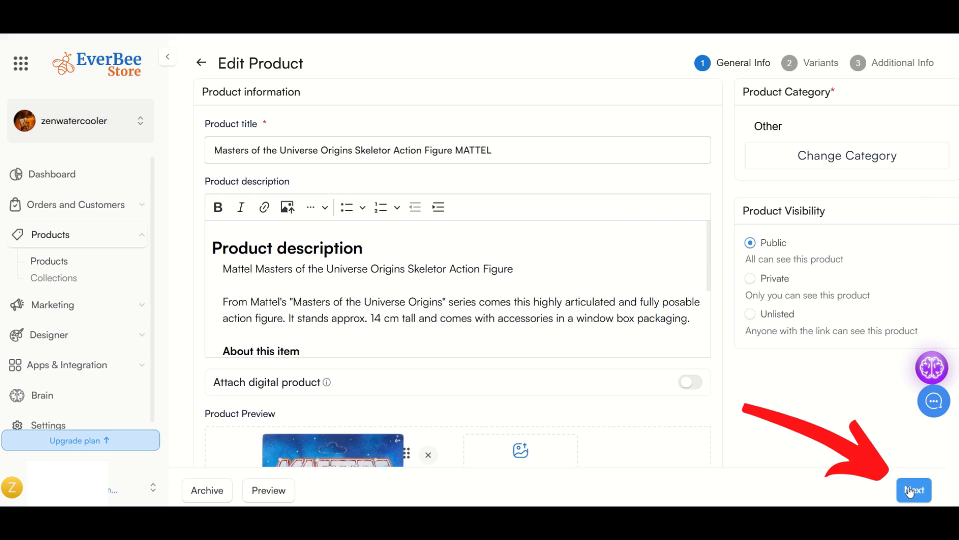
# - Move the Skeletor product to its inventory and pricing step (3 available, $30.00, $15 cost)
pyautogui.click(918, 490)
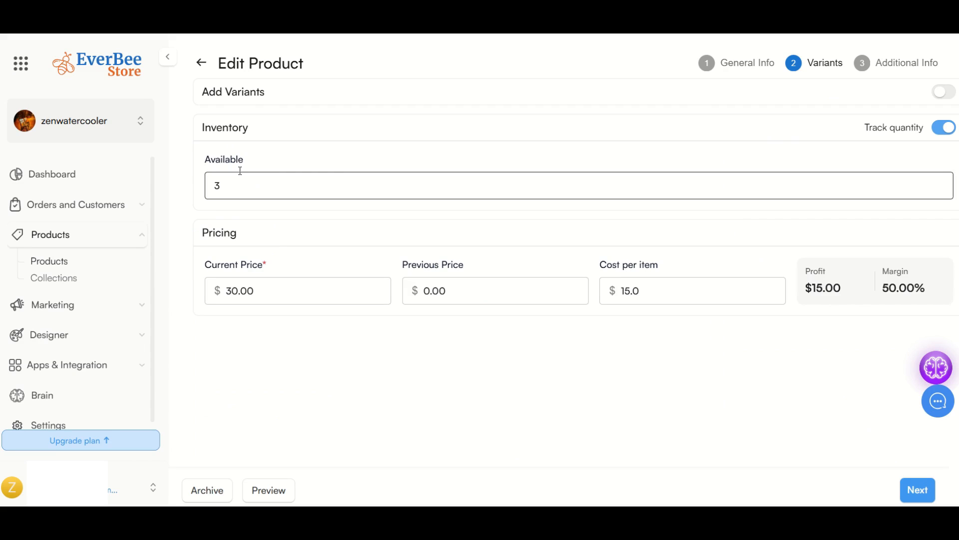
# - Advance the Skeletor product form past Variants to the Additional Info step
pyautogui.click(298, 290)
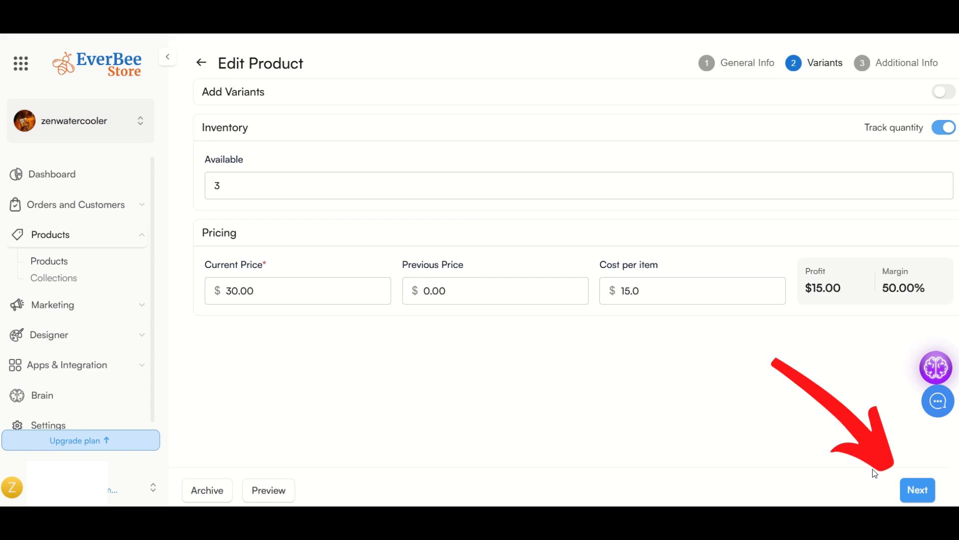
pyautogui.click(917, 489)
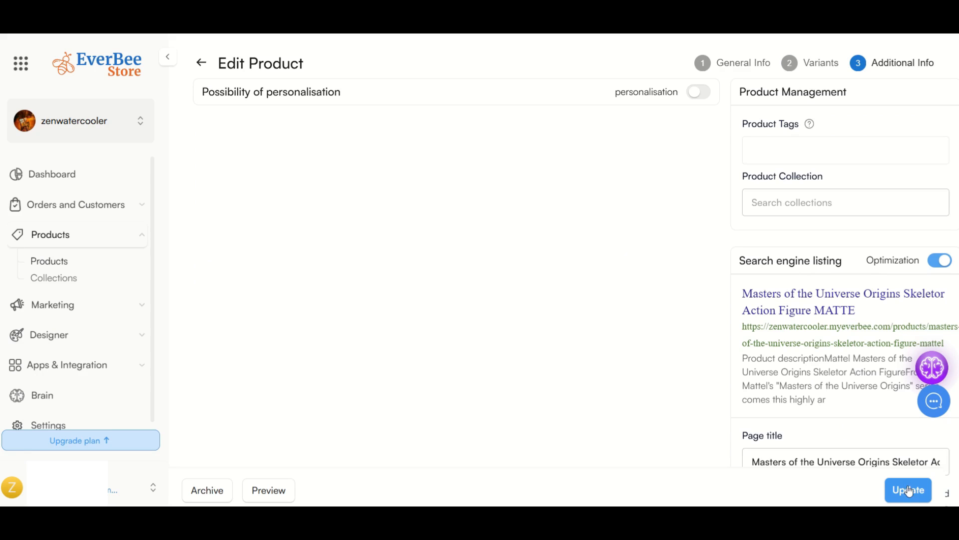
pyautogui.moveTo(633, 156)
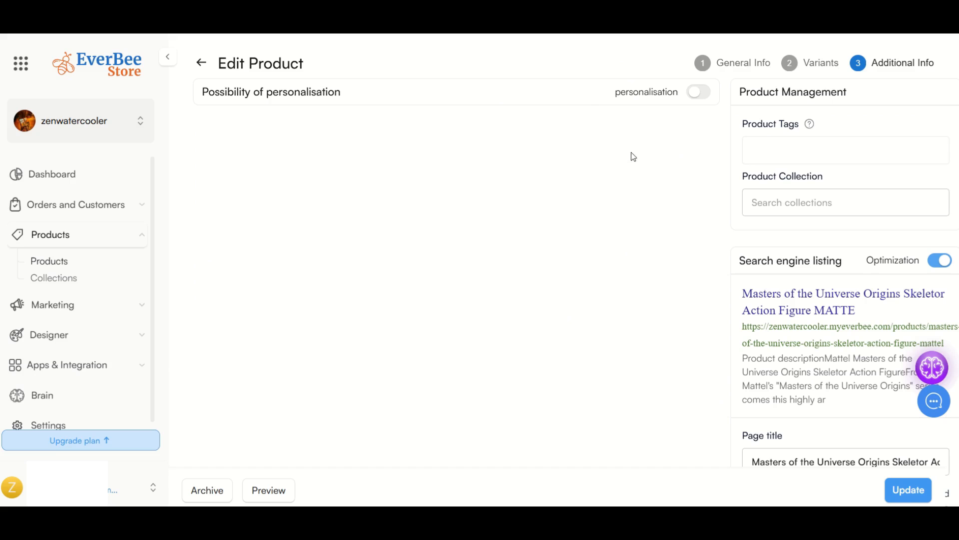
# - Start entering the 'skeletor' tag in the Product Tags field
pyautogui.write('s')
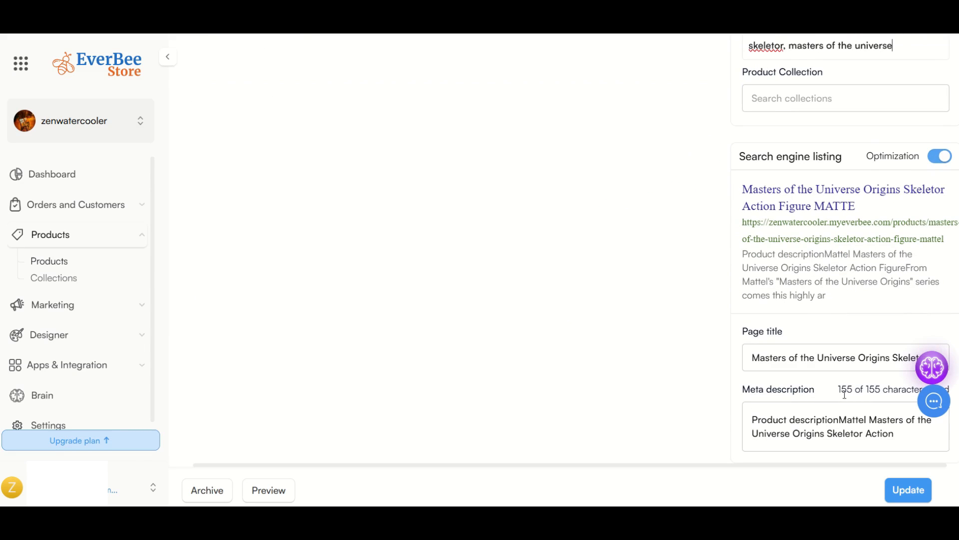
pyautogui.moveTo(831, 466)
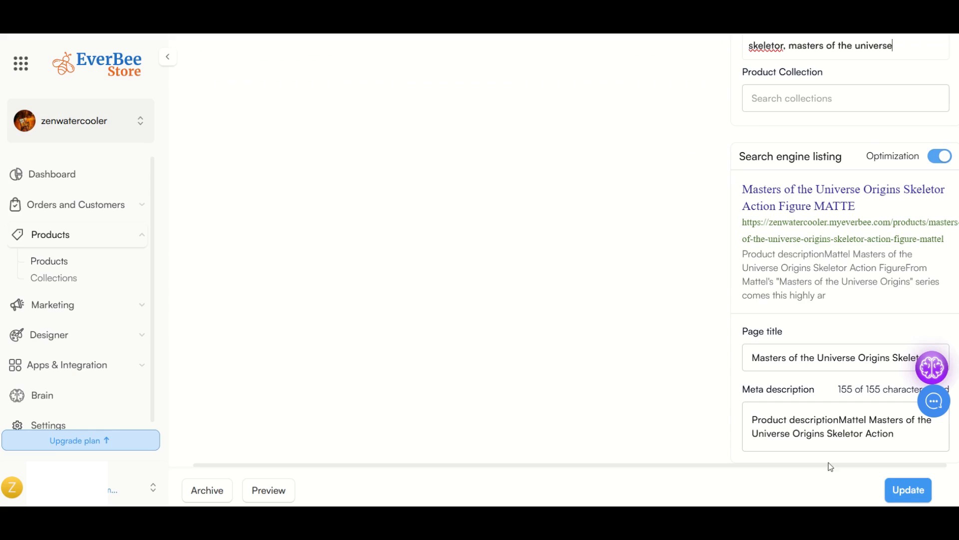
# - Save the updated Skeletor action figure product and go to the live storefront
pyautogui.click(908, 490)
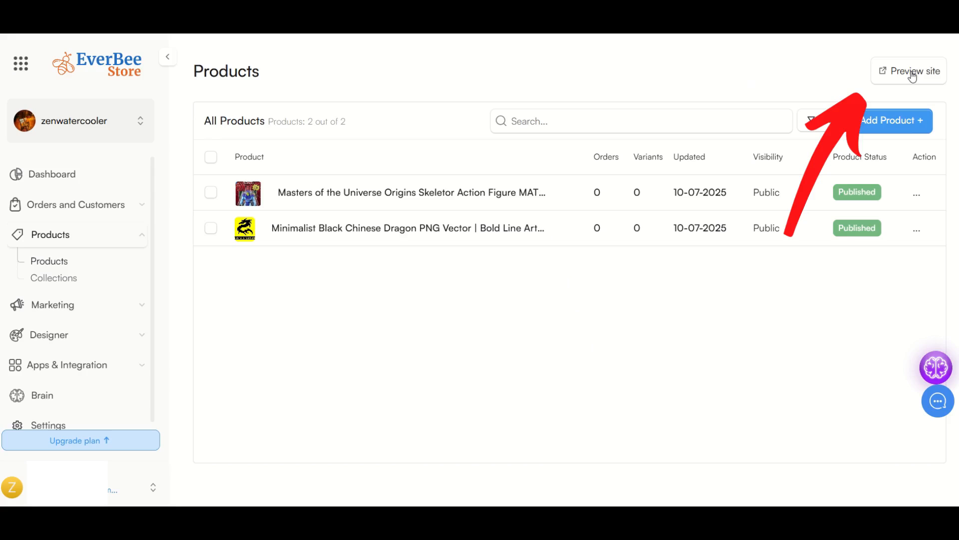
pyautogui.click(908, 70)
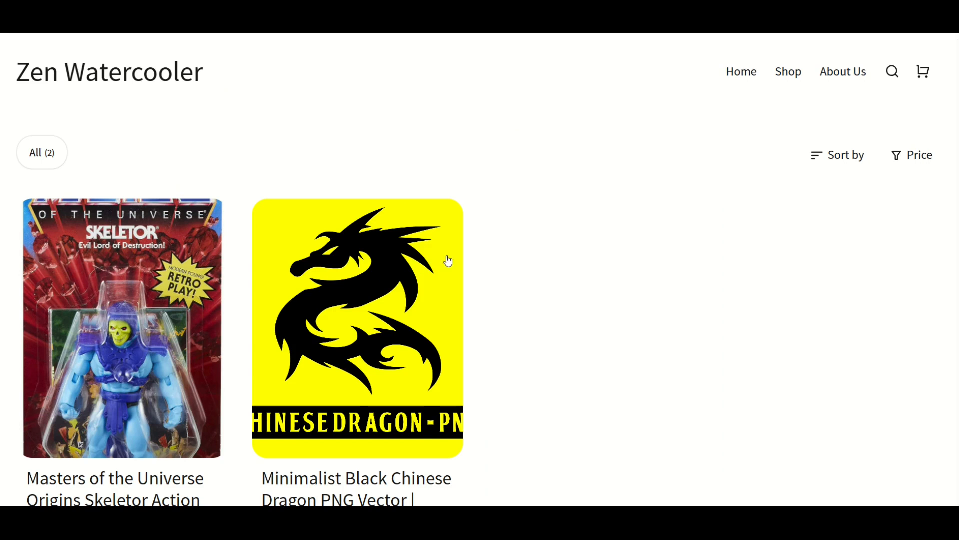
# - Review the storefront products and the Skeletor page, priced $30.00 beside the $4.00 dragon
pyautogui.click(739, 72)
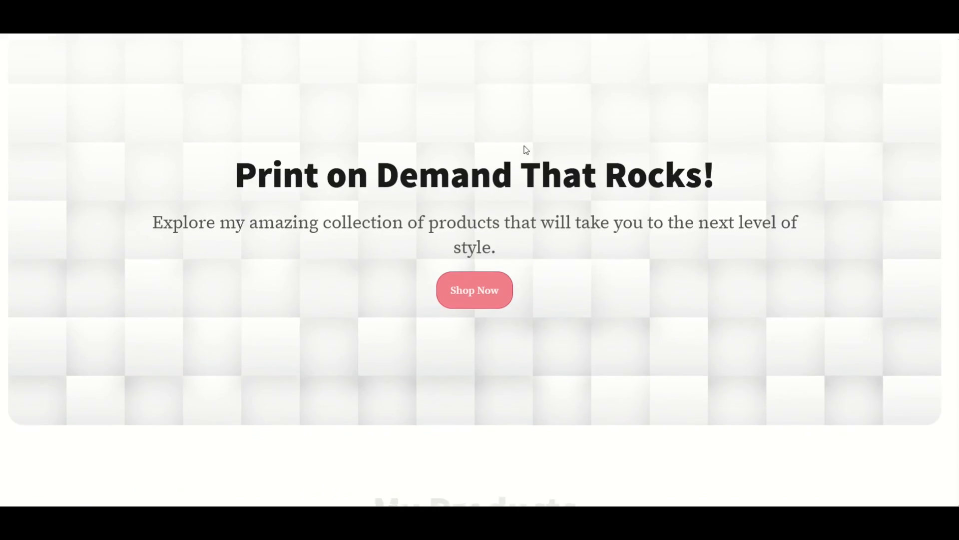
pyautogui.scroll(-3)
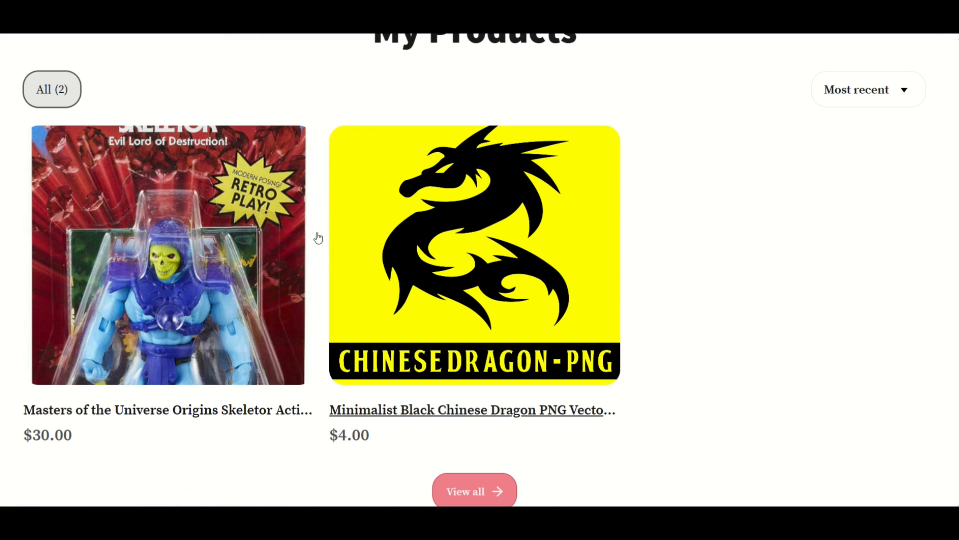
pyautogui.moveTo(343, 215)
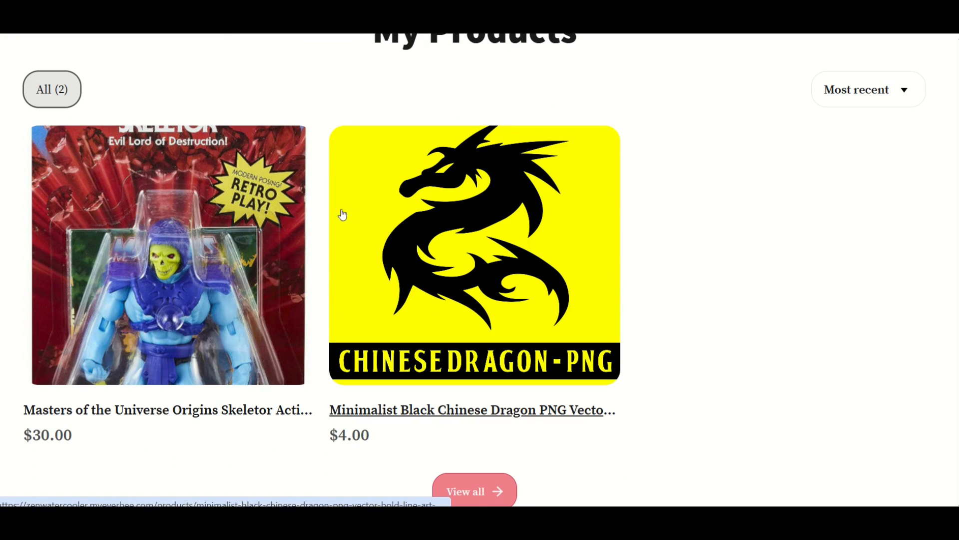
pyautogui.click(168, 255)
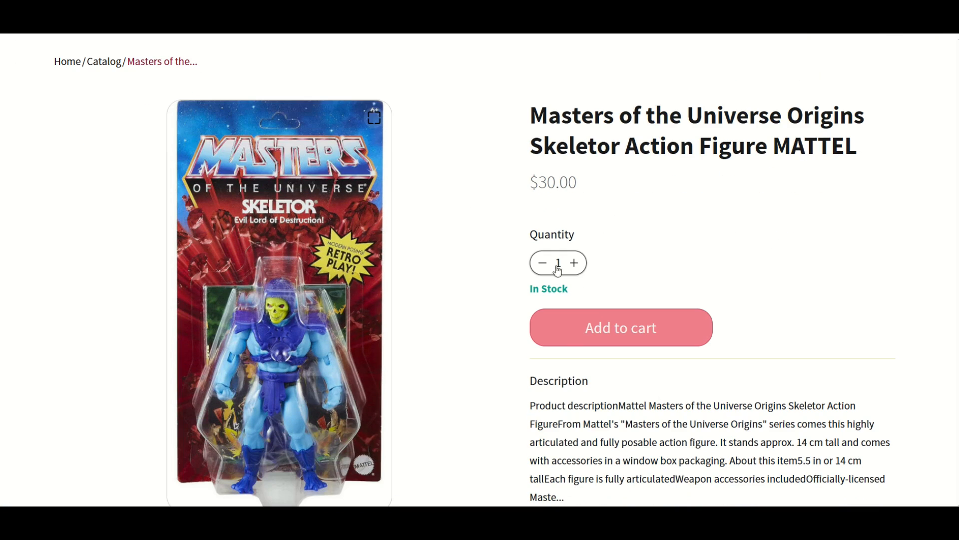
pyautogui.scroll(-3)
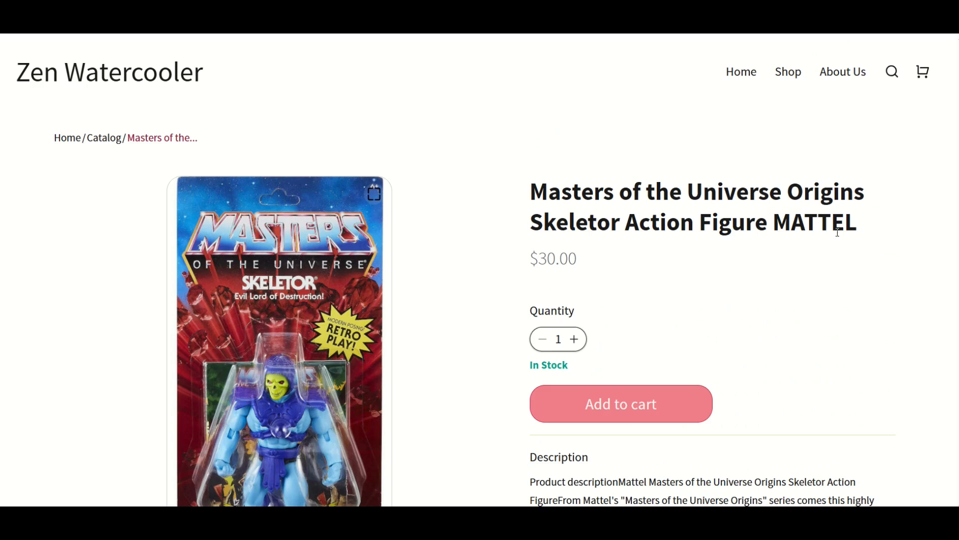
pyautogui.scroll(-3)
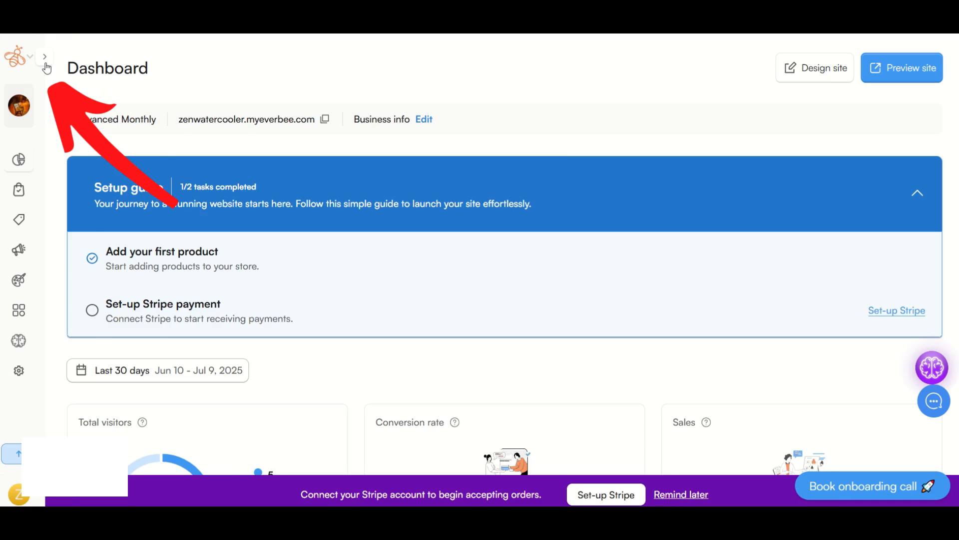
# - Start a blank new product and expand Apps & Integration in the sidebar
pyautogui.click(44, 56)
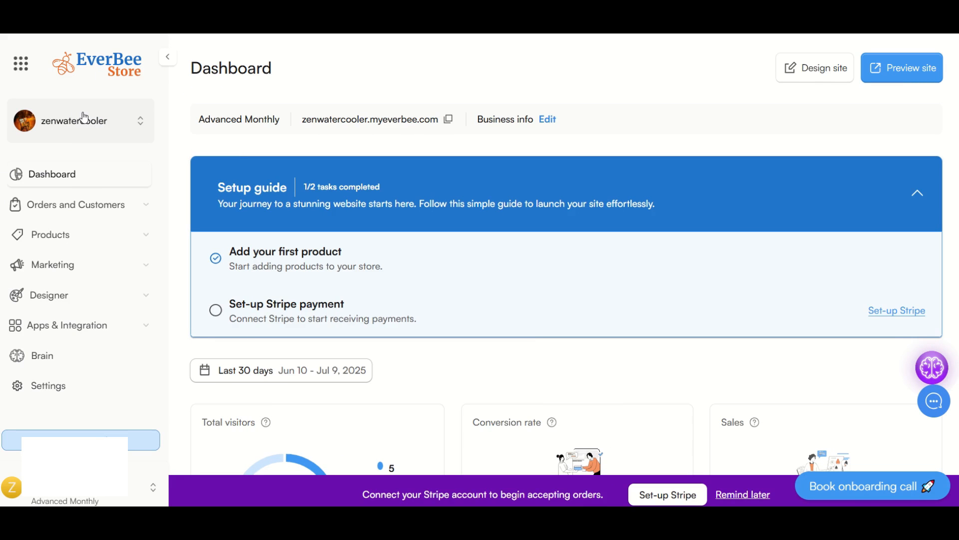
pyautogui.click(49, 235)
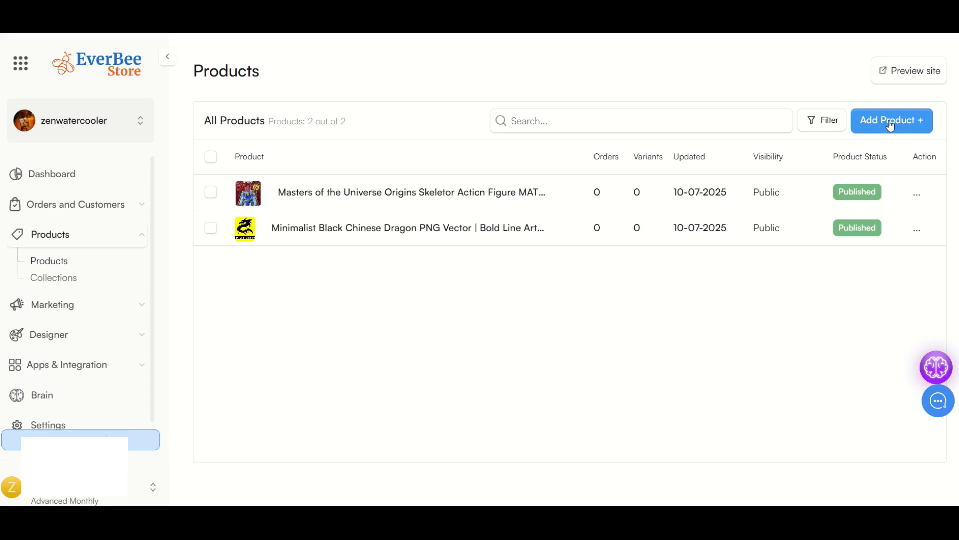
pyautogui.click(891, 121)
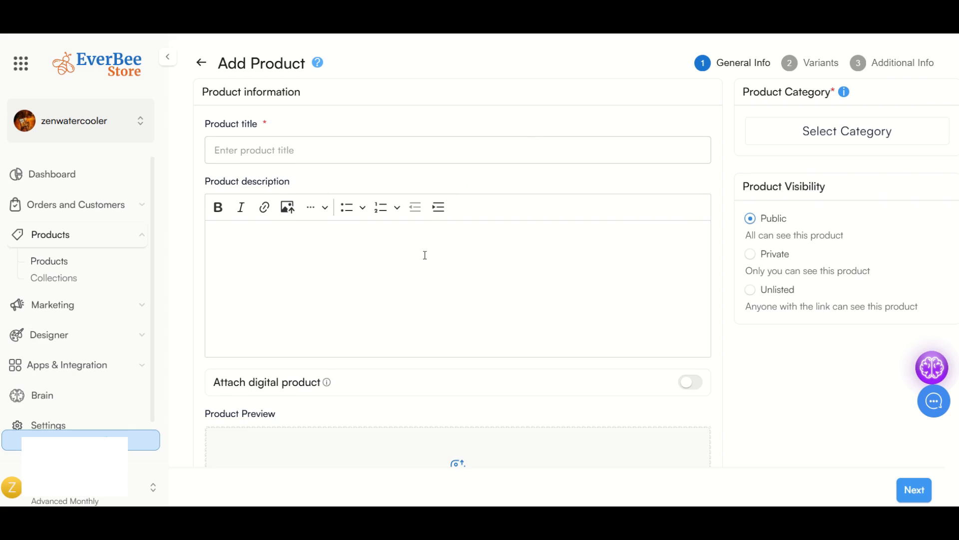
pyautogui.moveTo(700, 259)
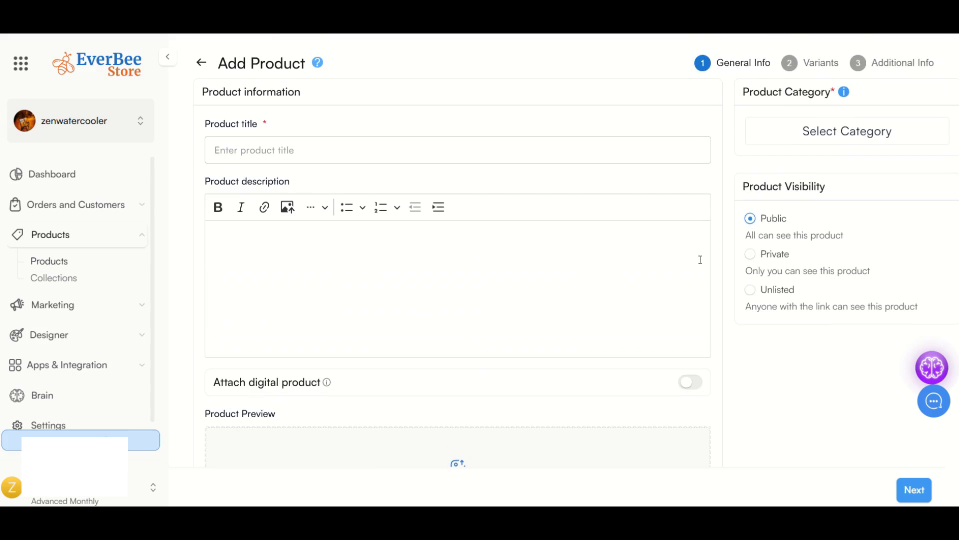
pyautogui.click(457, 150)
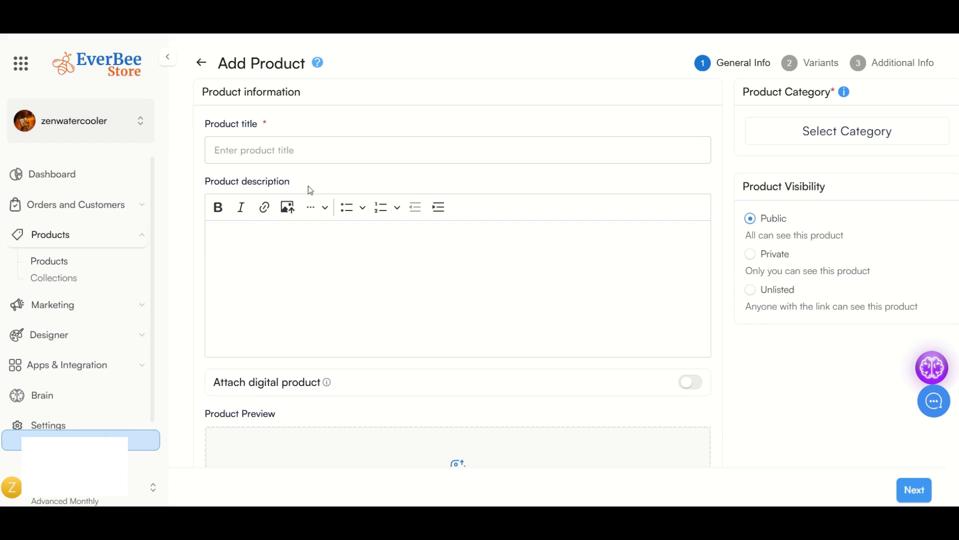
pyautogui.moveTo(75, 320)
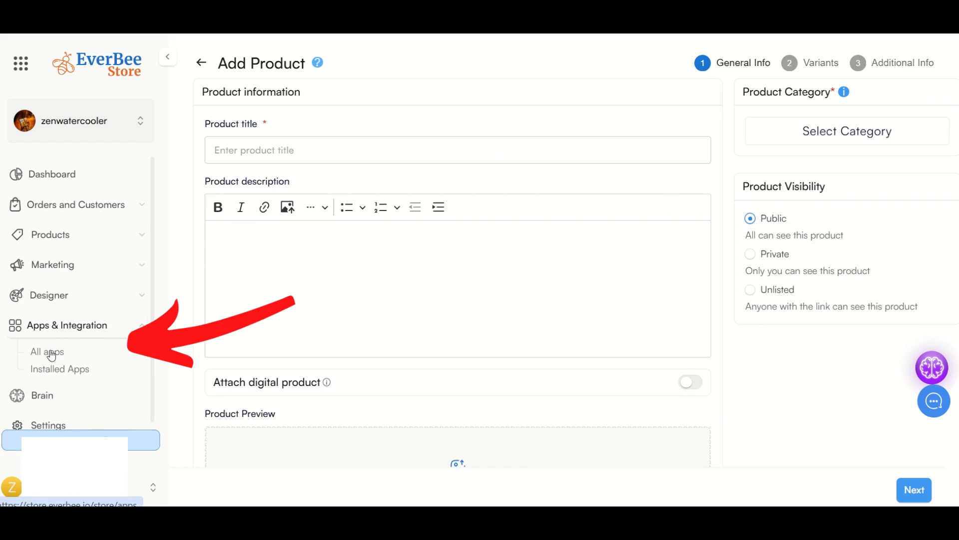
# - Browse the All apps catalogue and look through Printify's website
pyautogui.click(46, 351)
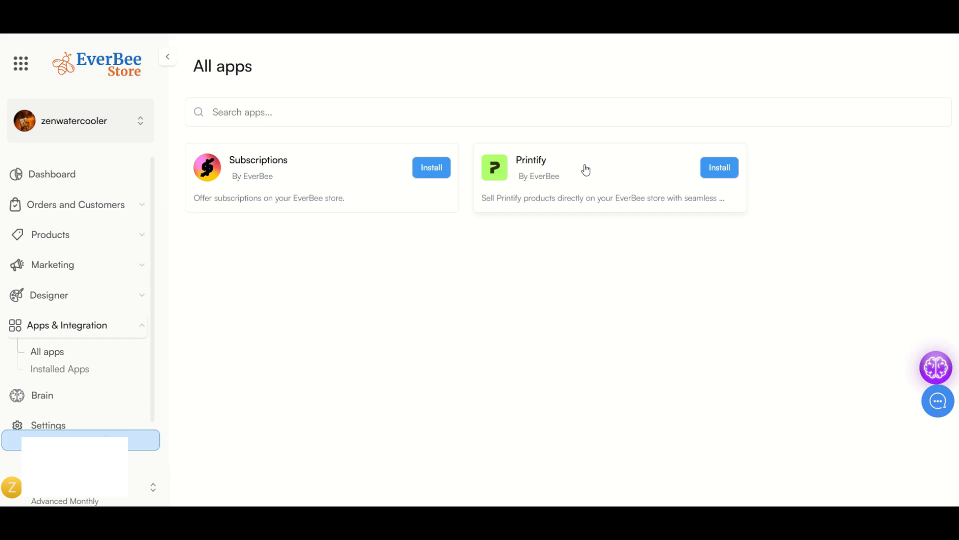
pyautogui.click(530, 161)
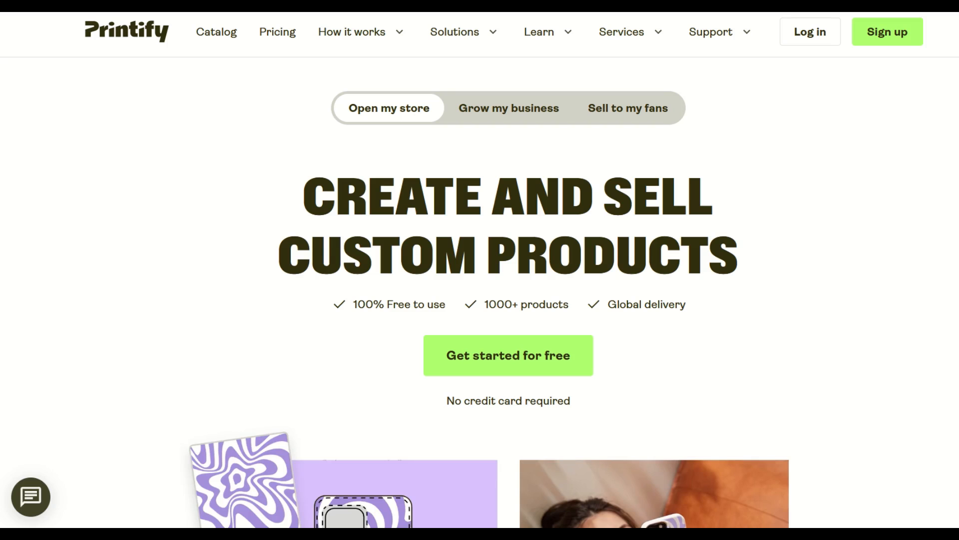
pyautogui.scroll(-3)
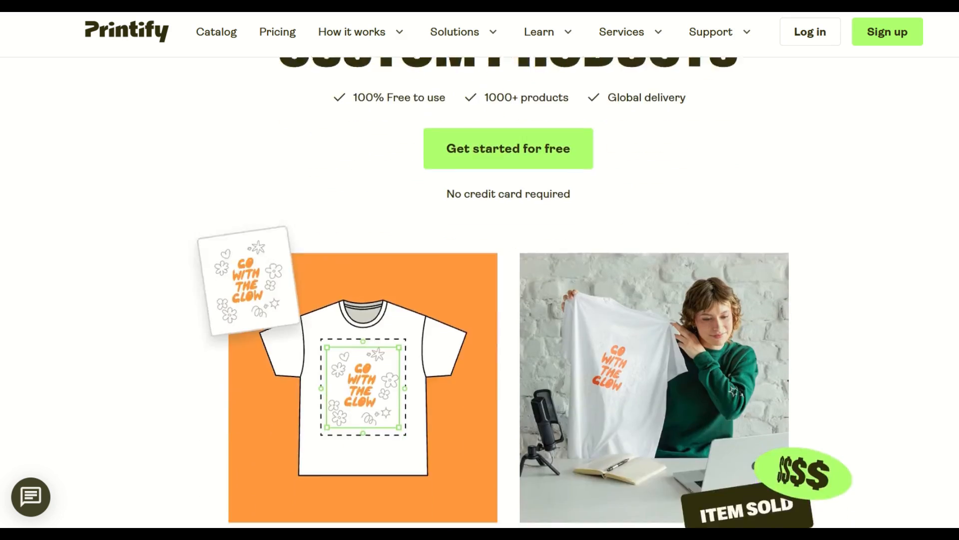
pyautogui.scroll(-3)
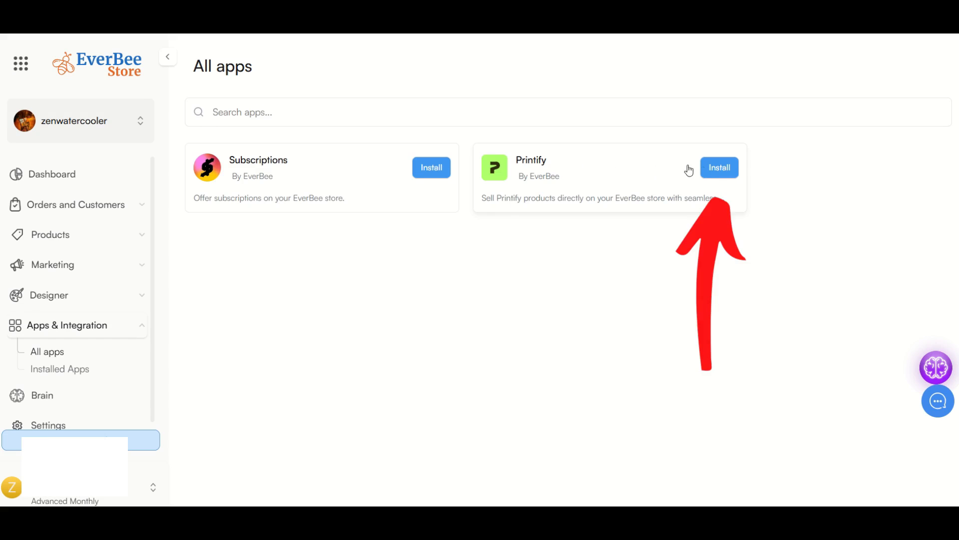
# - Install and approve the Printify app, then begin connecting it to a Printify account
pyautogui.click(720, 167)
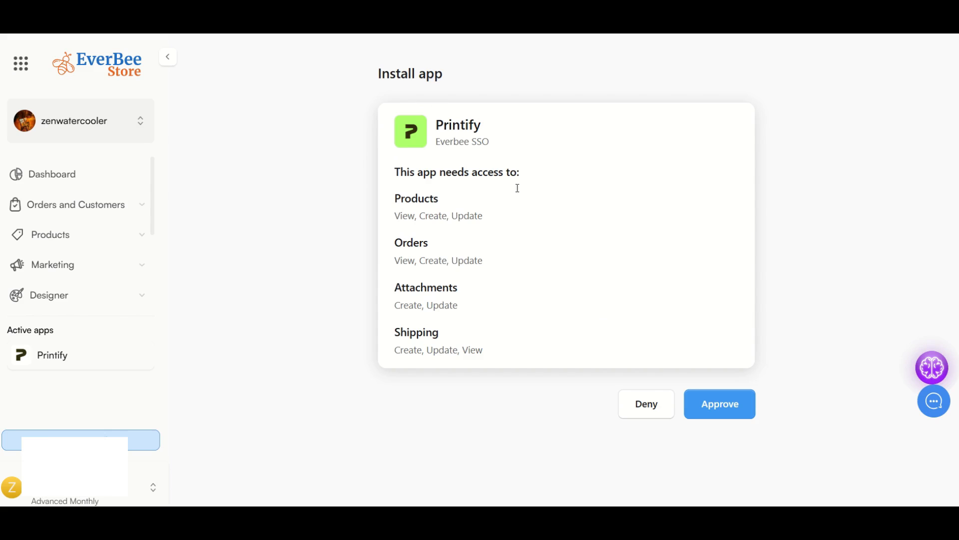
pyautogui.moveTo(520, 398)
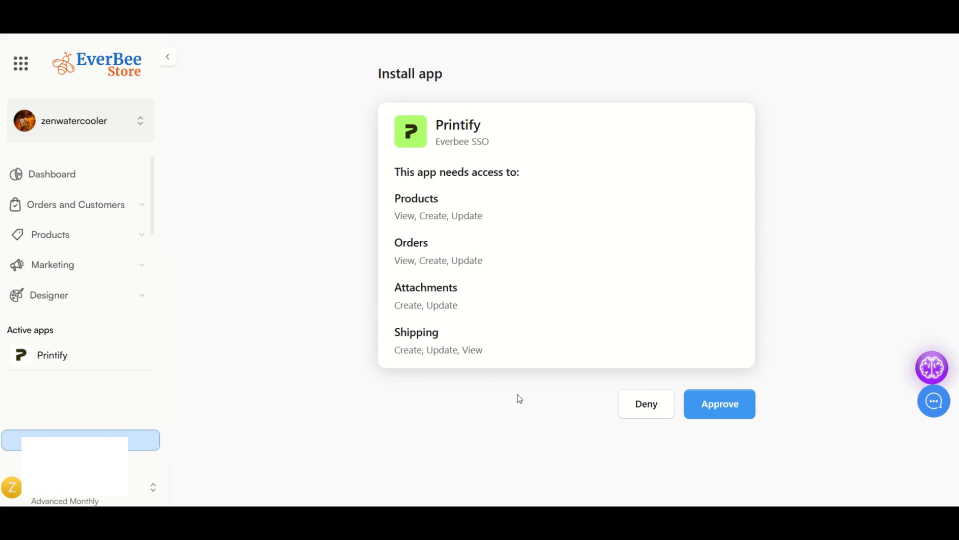
pyautogui.click(719, 403)
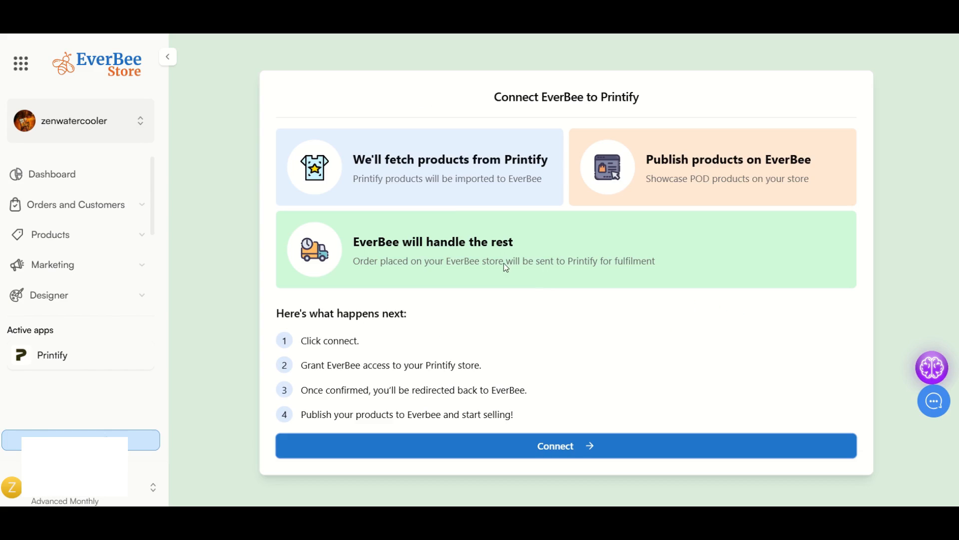
pyautogui.moveTo(594, 315)
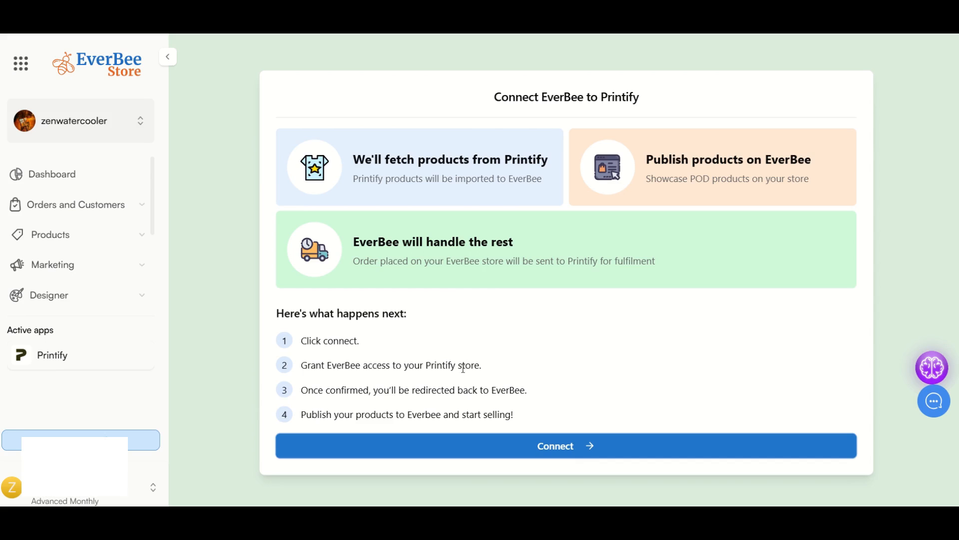
pyautogui.moveTo(617, 176)
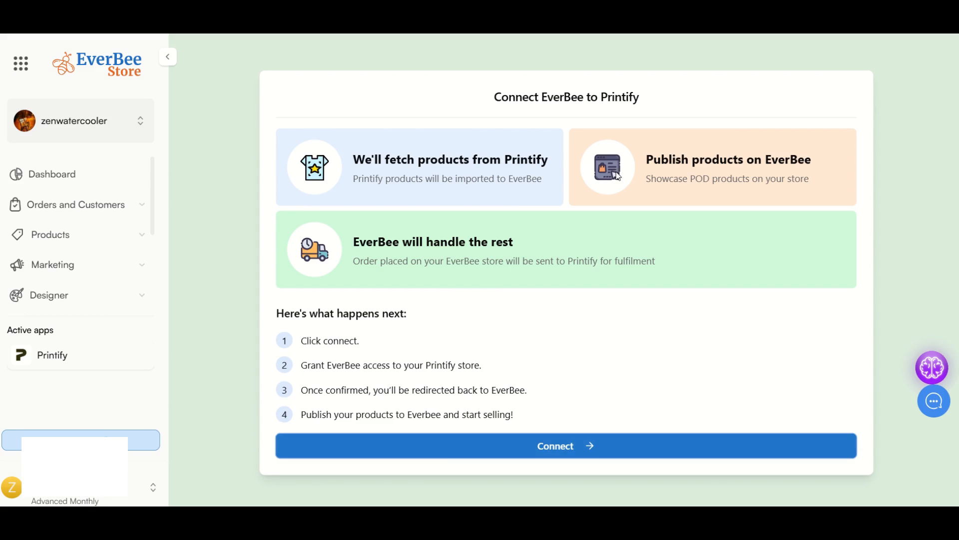
pyautogui.click(564, 444)
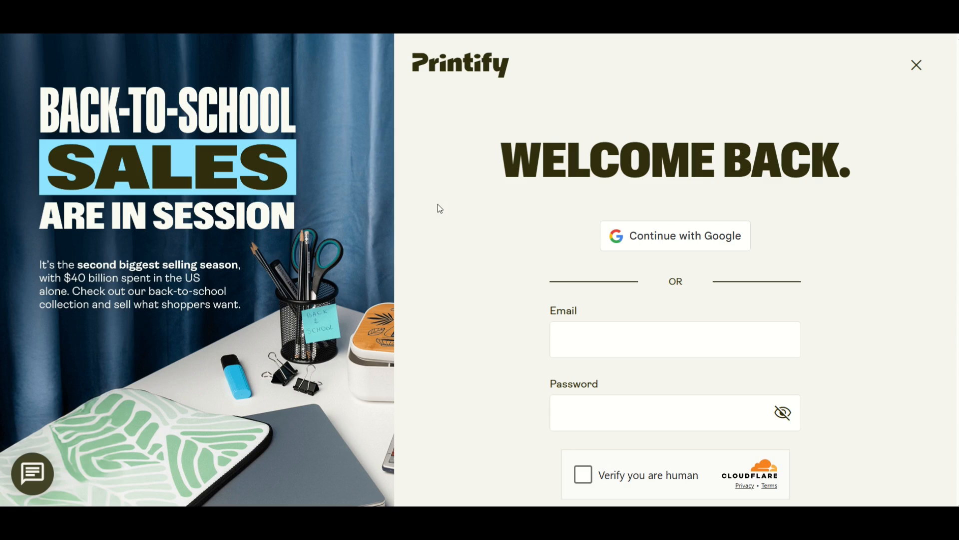
pyautogui.moveTo(460, 298)
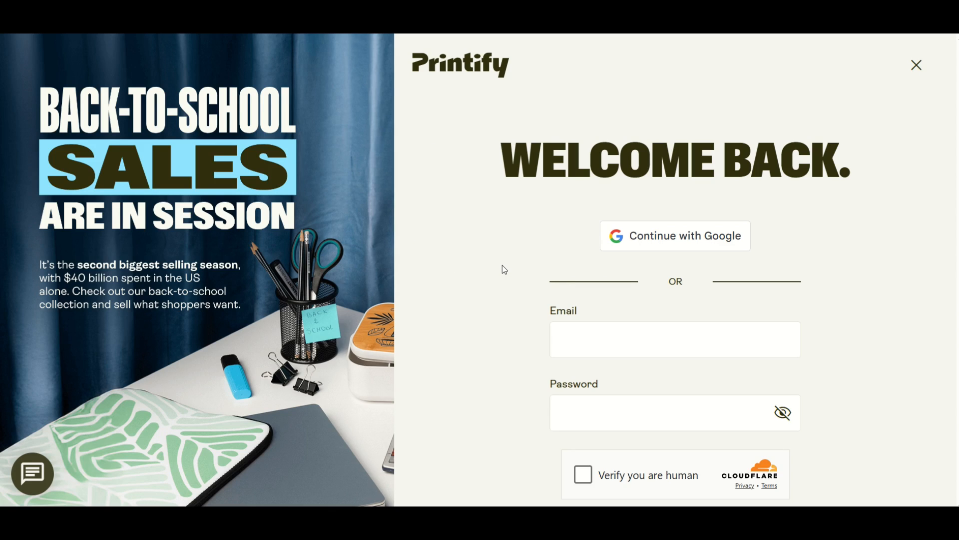
pyautogui.moveTo(517, 265)
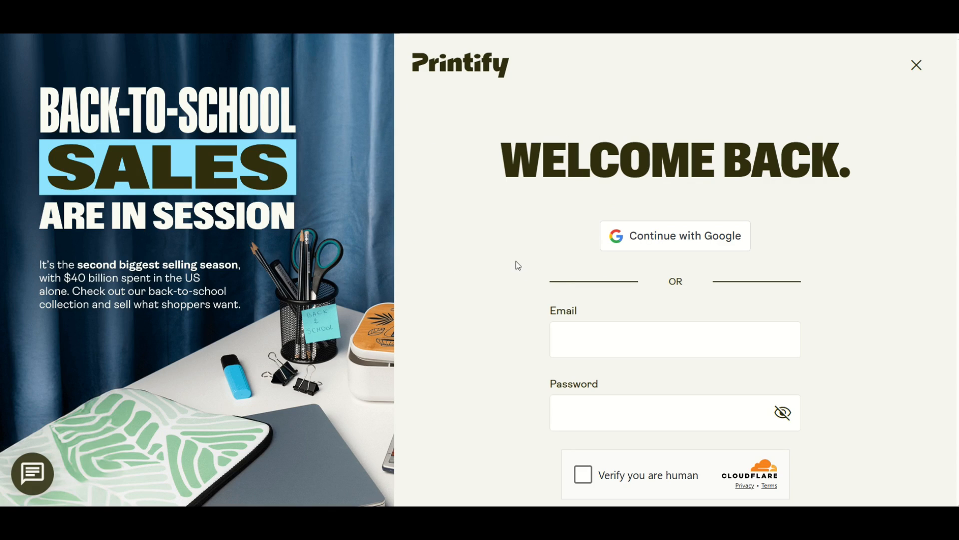
pyautogui.moveTo(484, 271)
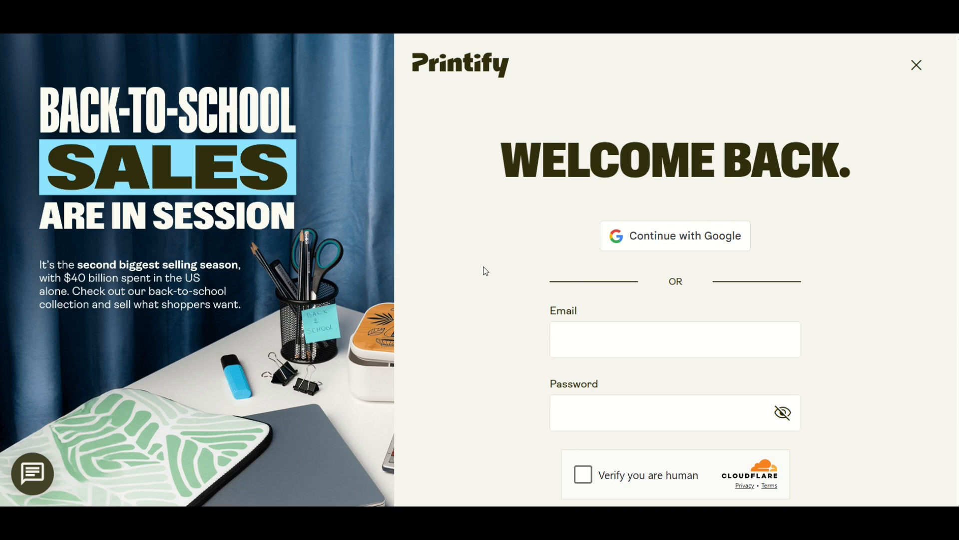
# - Close Printify's sign-in page and scroll through its select, design, sell homepage
pyautogui.click(917, 65)
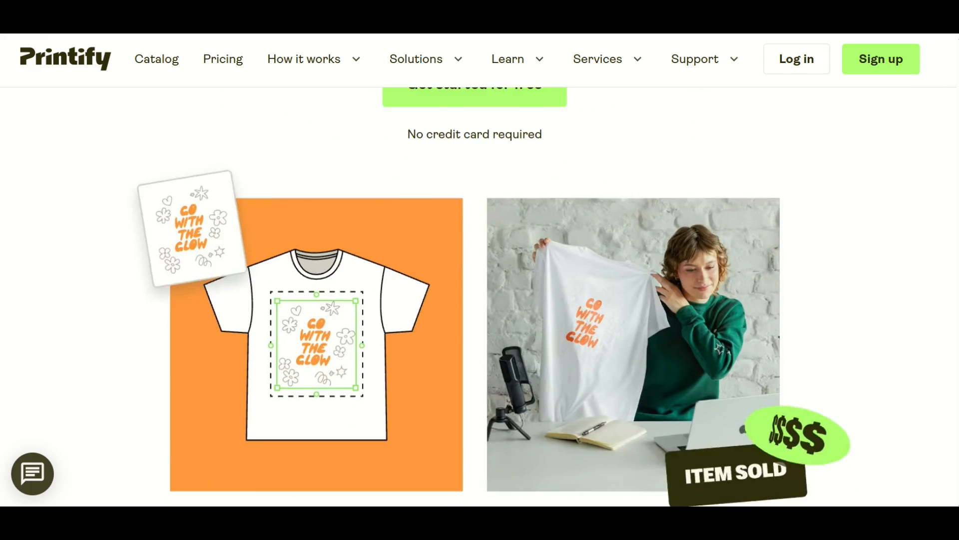
pyautogui.scroll(-3)
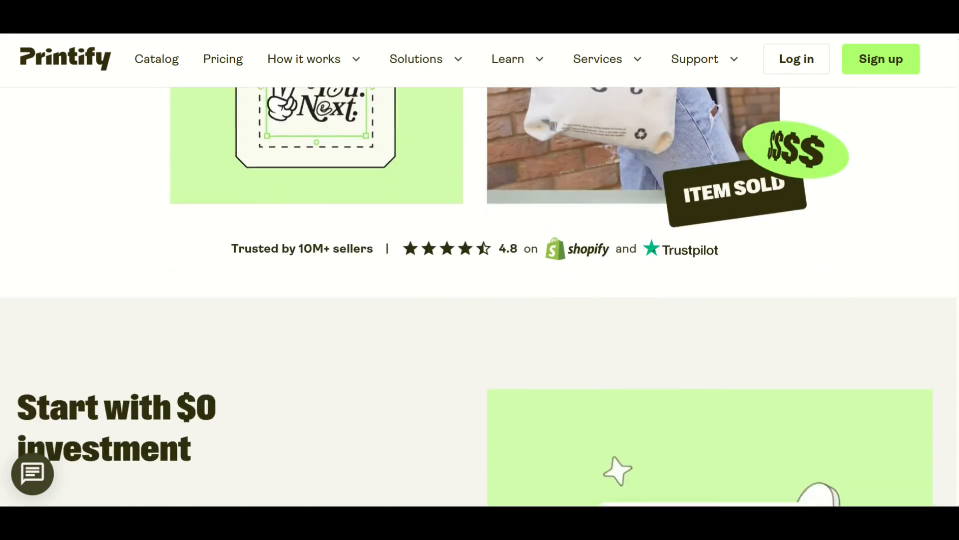
pyautogui.scroll(-3)
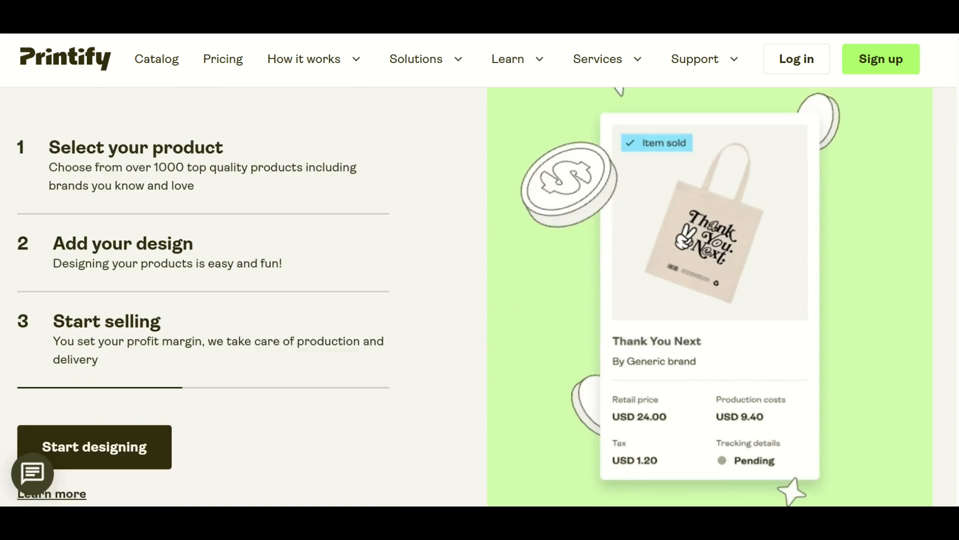
pyautogui.scroll(-3)
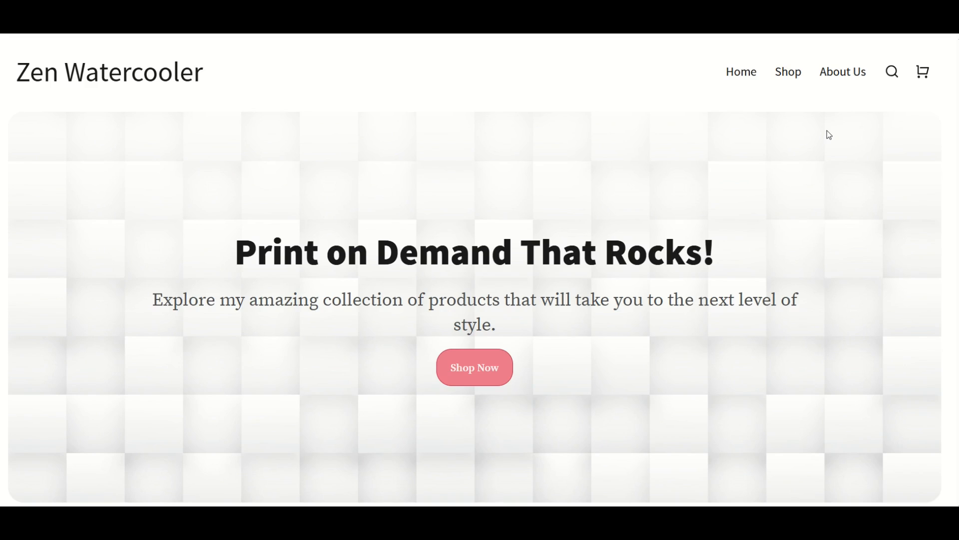
# - Scroll the Zen Watercooler storefront to My Products: Skeletor figure $30.00, dragon PNG $4.00
pyautogui.scroll(-3)
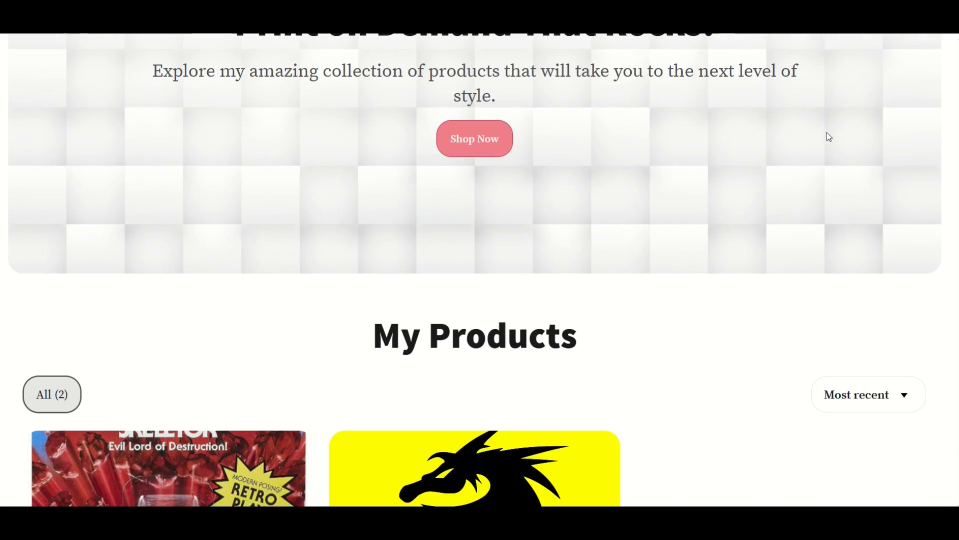
pyautogui.scroll(-3)
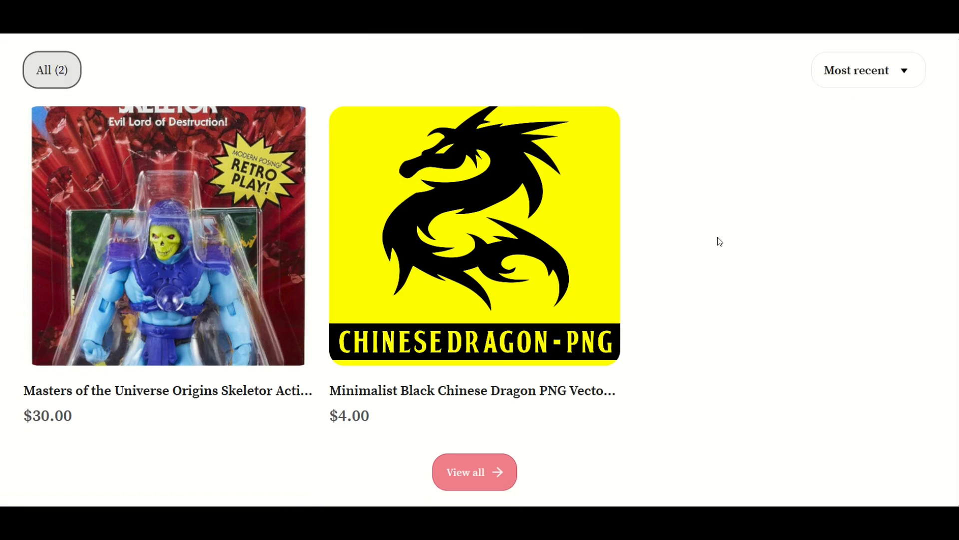
pyautogui.scroll(-3)
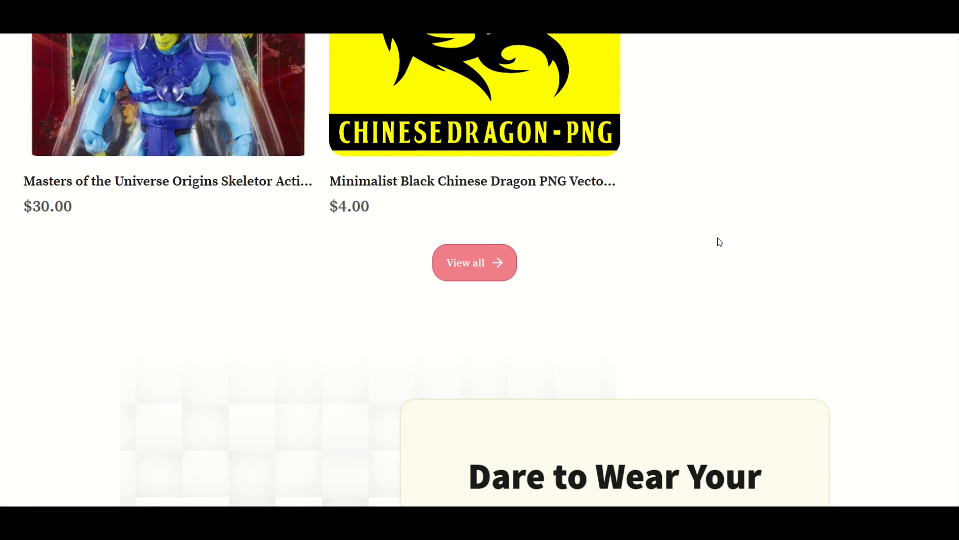